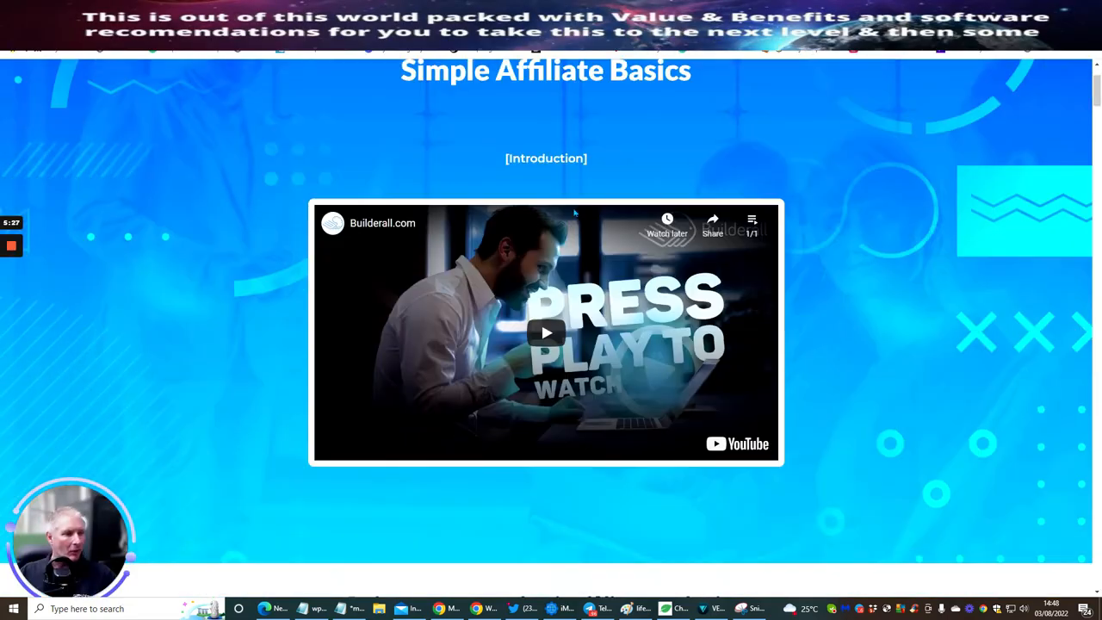
Scroll past the lesson videos and enter the free 10 Secret System page
scroll("down", 3)
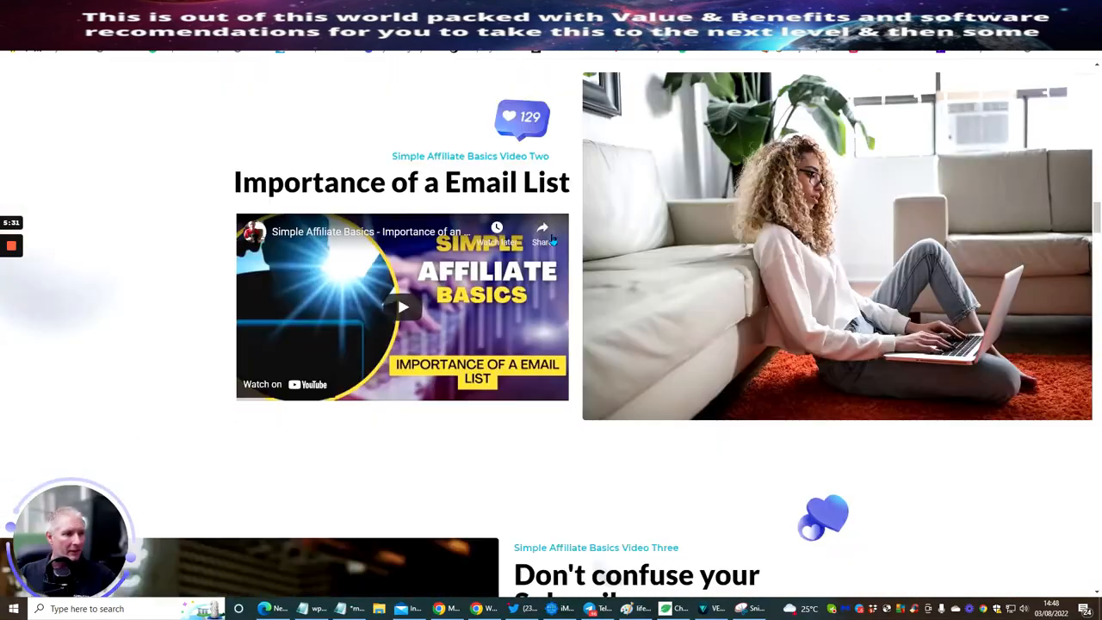
scroll("down", 3)
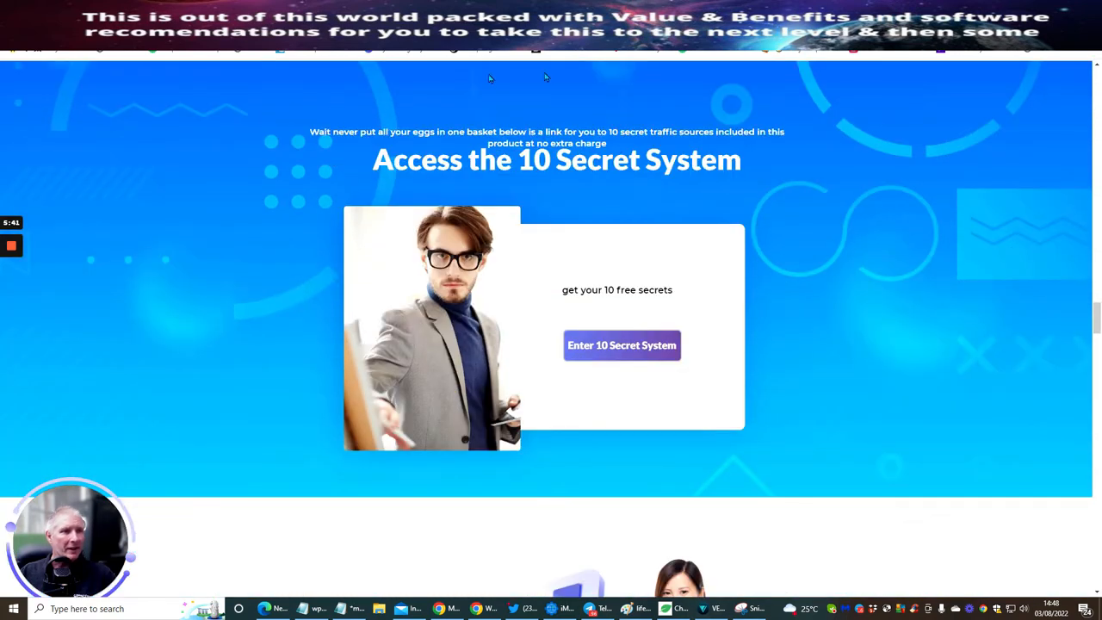
mouse_move(468, 136)
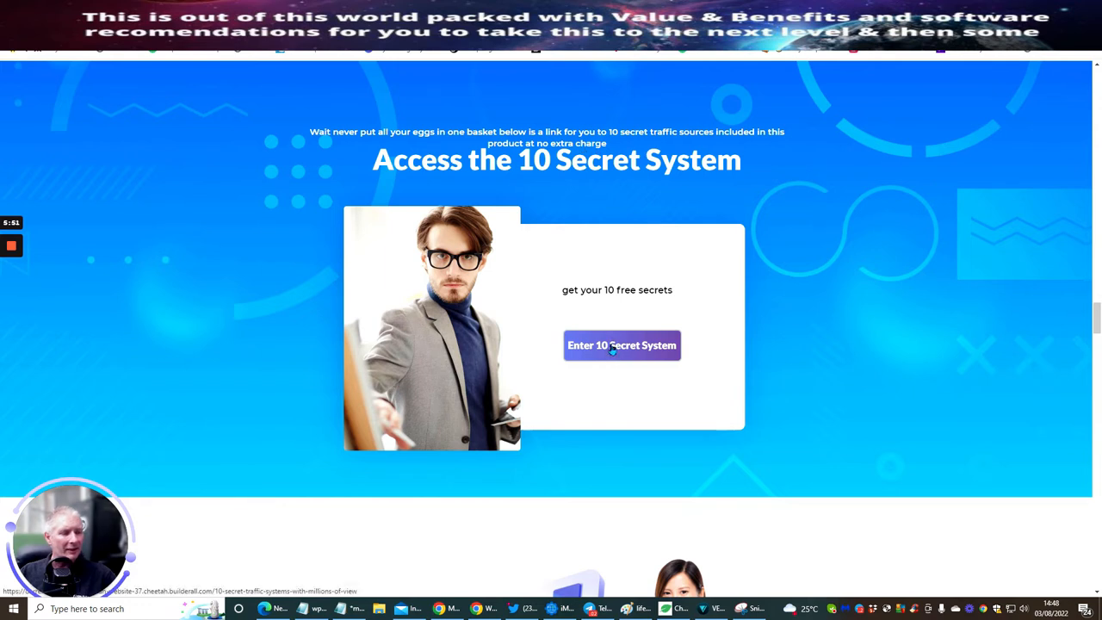
left_click(622, 345)
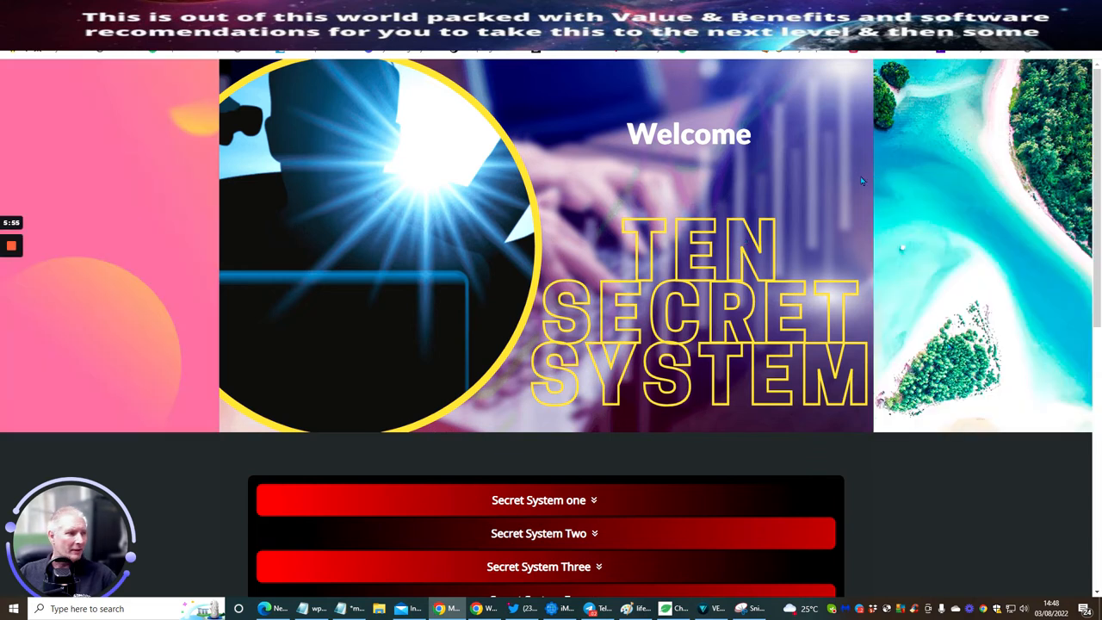
Scroll through the Secret System One to Ten sections
scroll("down", 3)
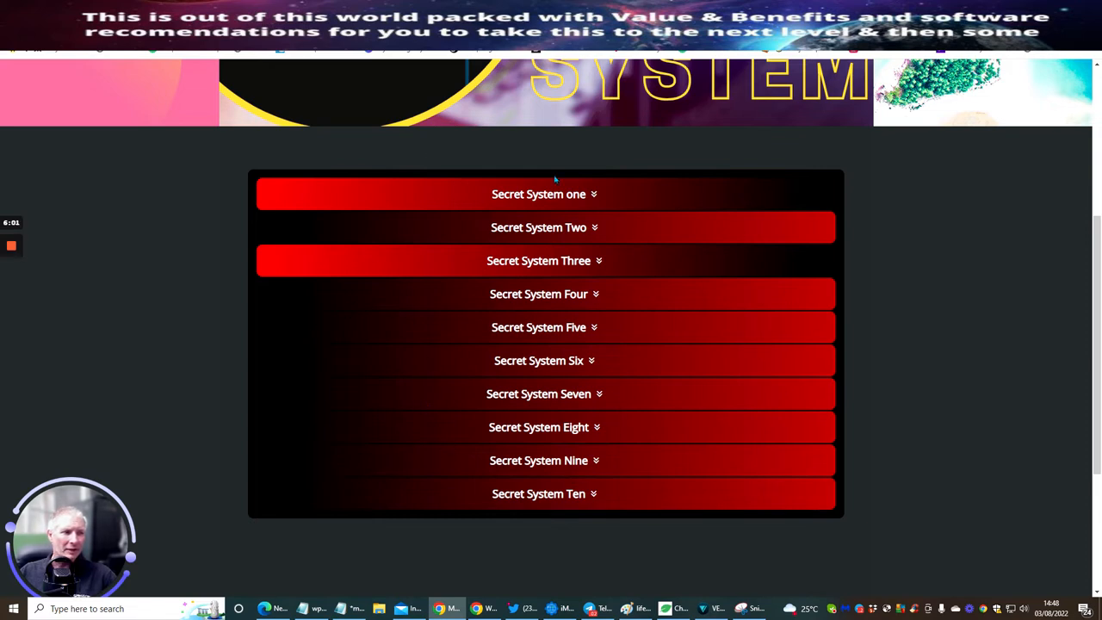
mouse_move(460, 313)
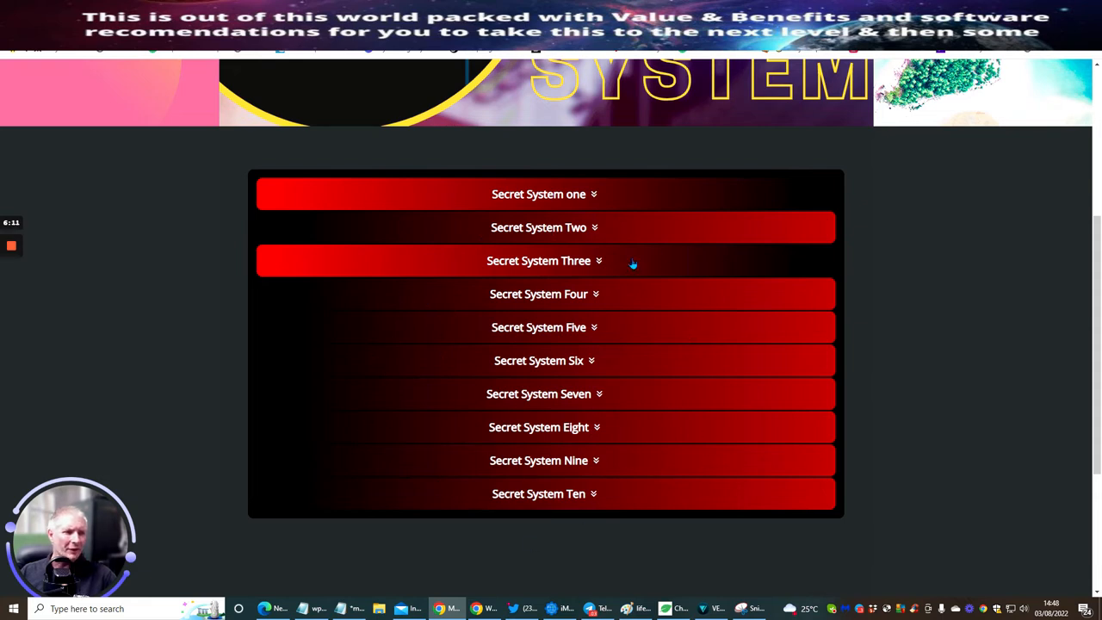
mouse_move(703, 238)
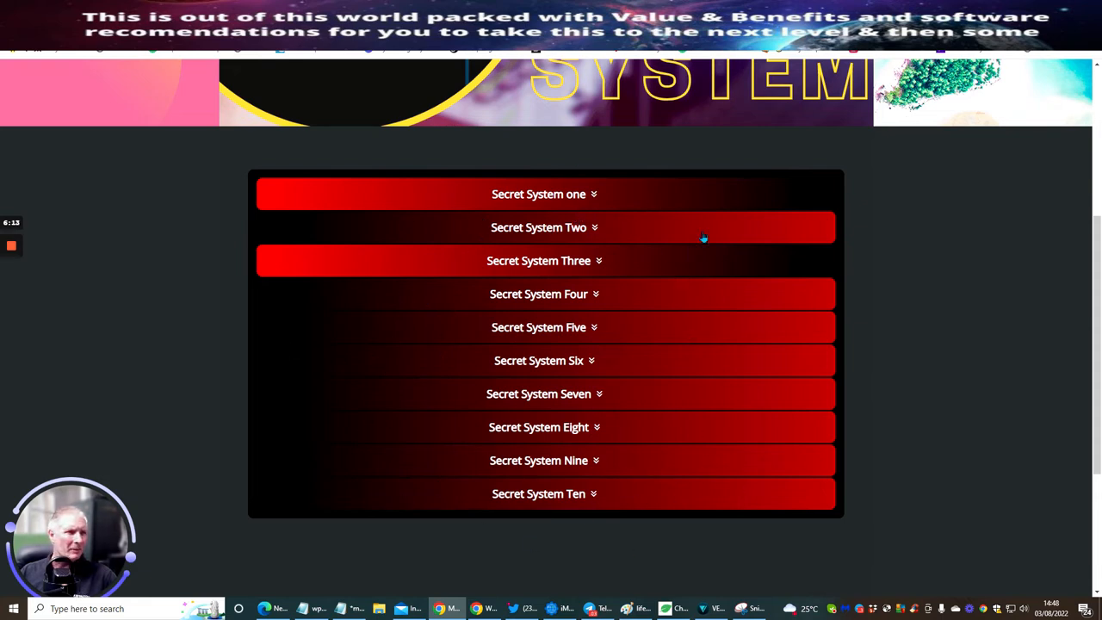
mouse_move(588, 501)
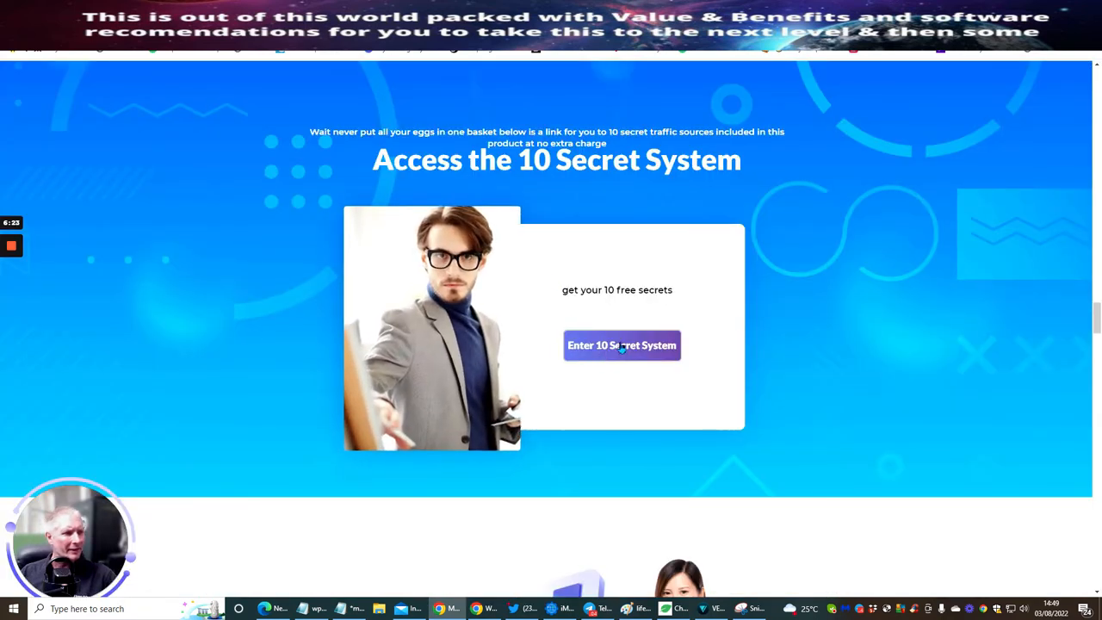
Scroll below the 10 Secret System box to the 'Click the link to join below' section
scroll("down", 3)
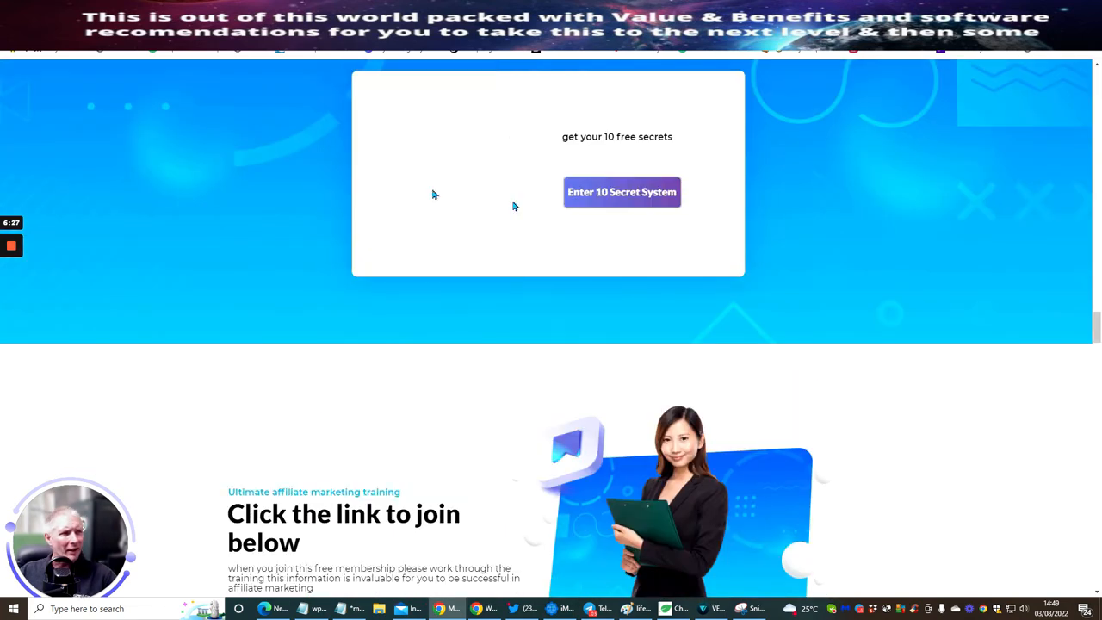
scroll("down", 3)
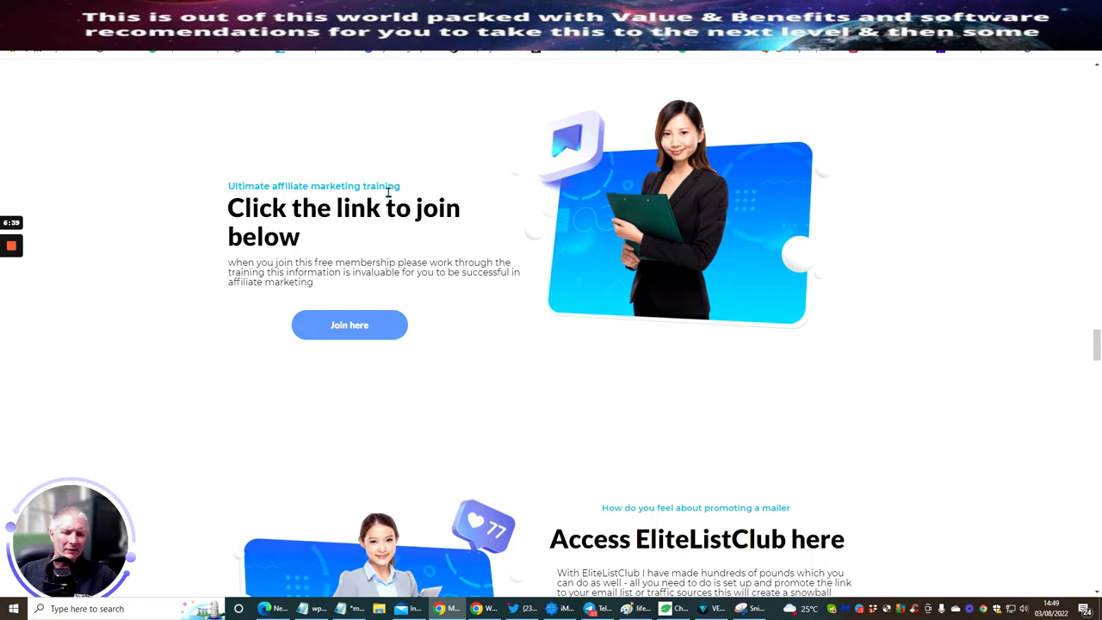
mouse_move(325, 249)
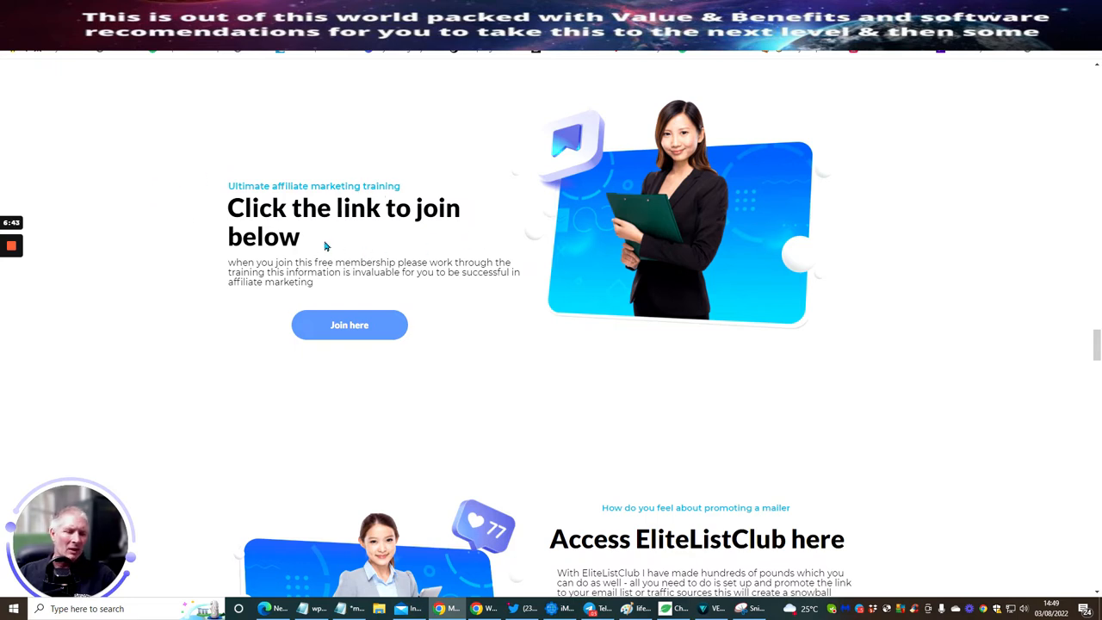
mouse_move(377, 244)
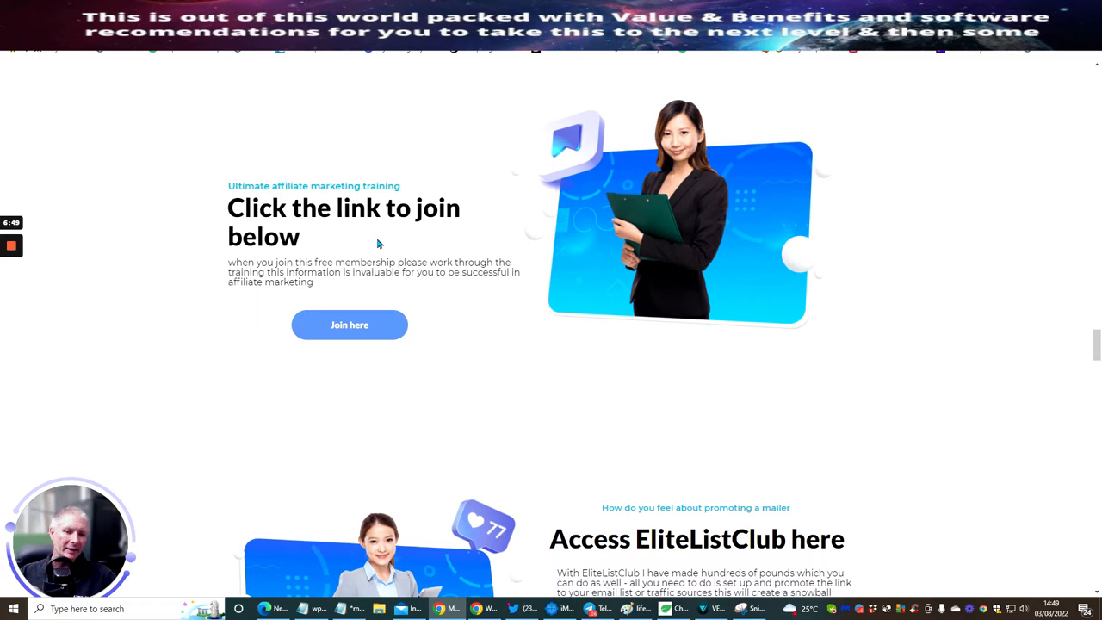
mouse_move(382, 241)
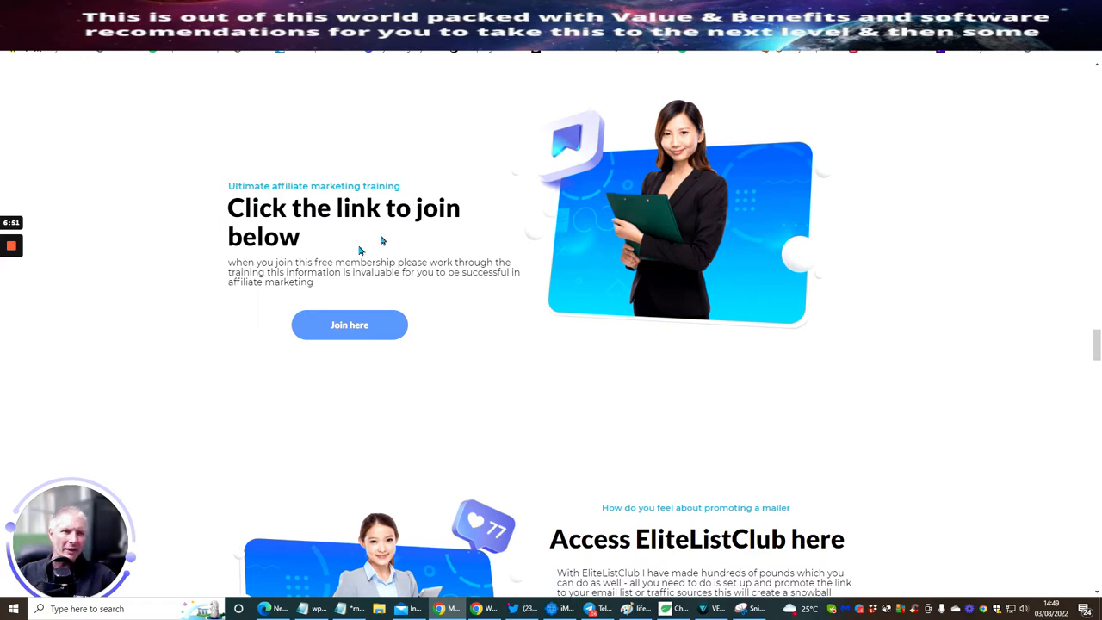
mouse_move(392, 364)
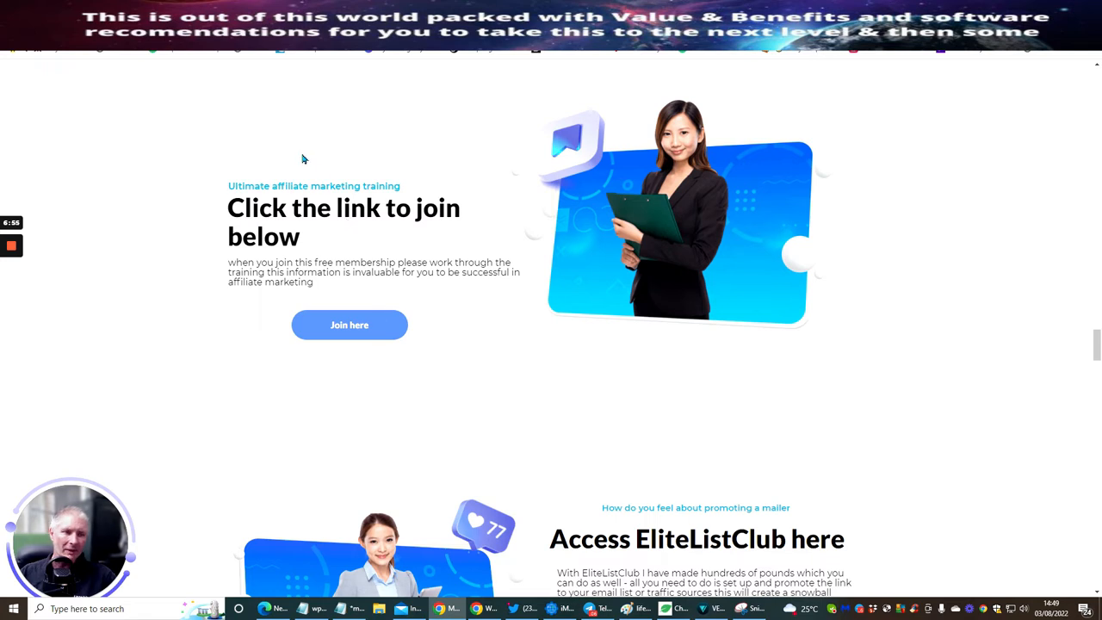
mouse_move(336, 256)
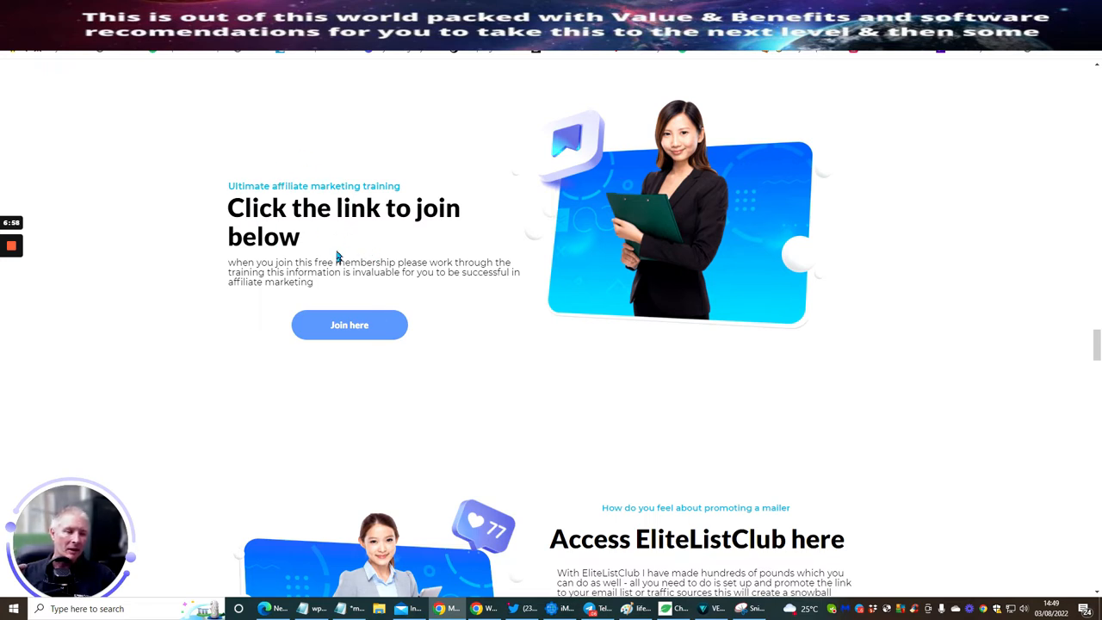
mouse_move(350, 231)
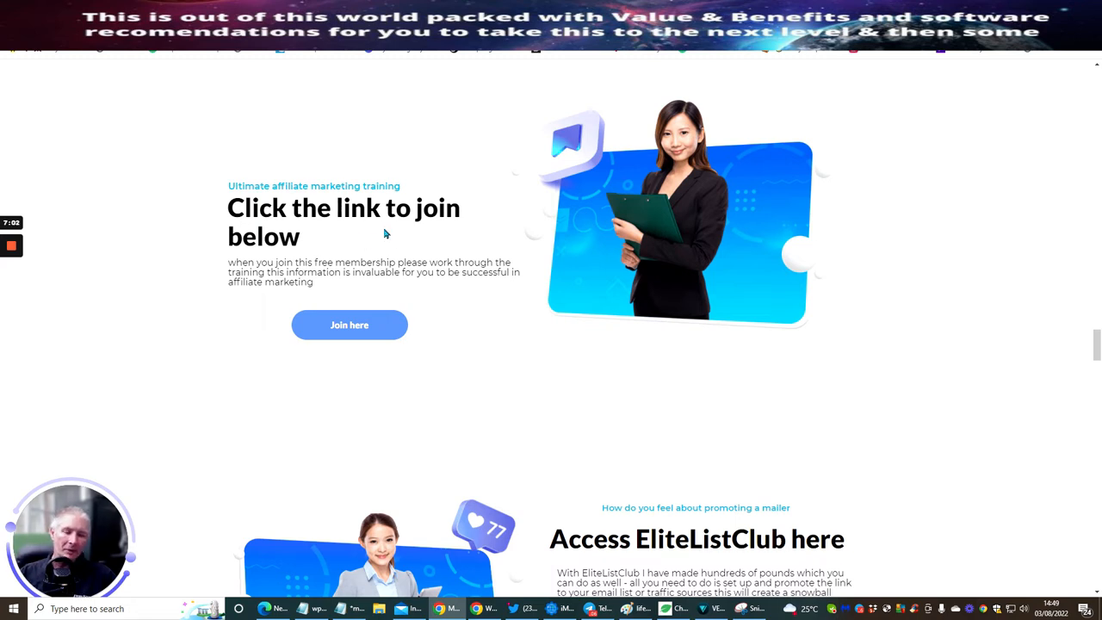
mouse_move(305, 235)
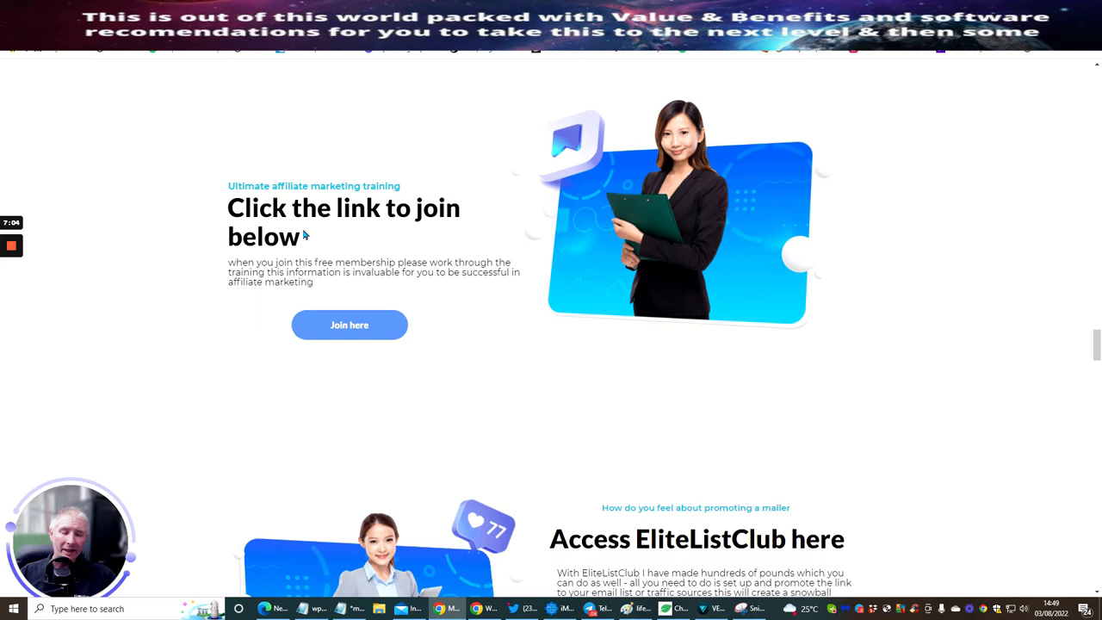
mouse_move(433, 301)
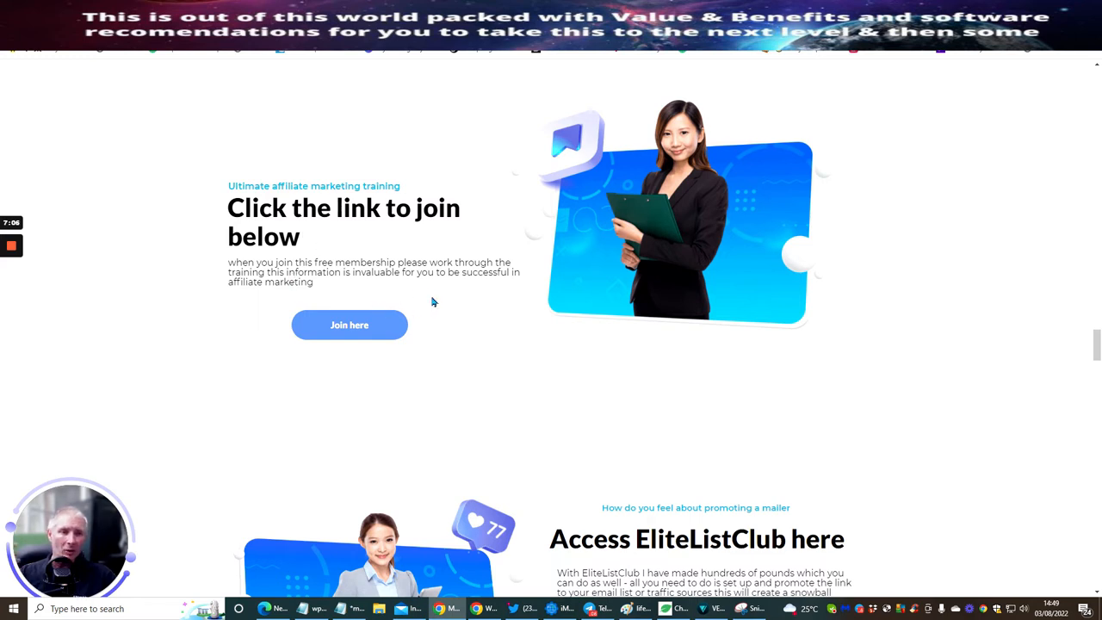
mouse_move(437, 328)
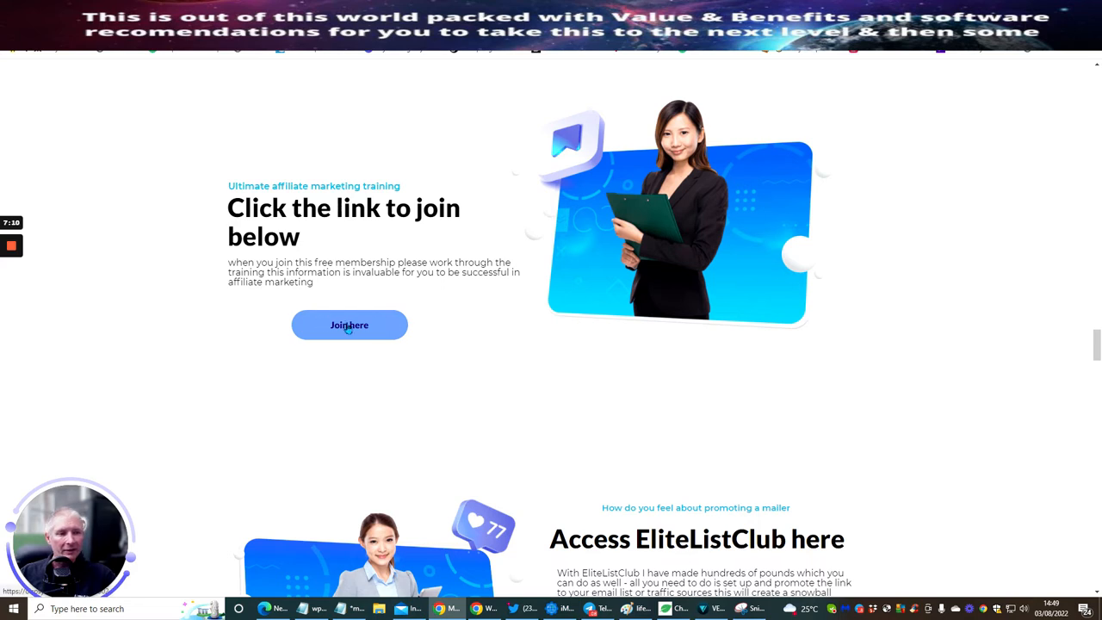
mouse_move(456, 357)
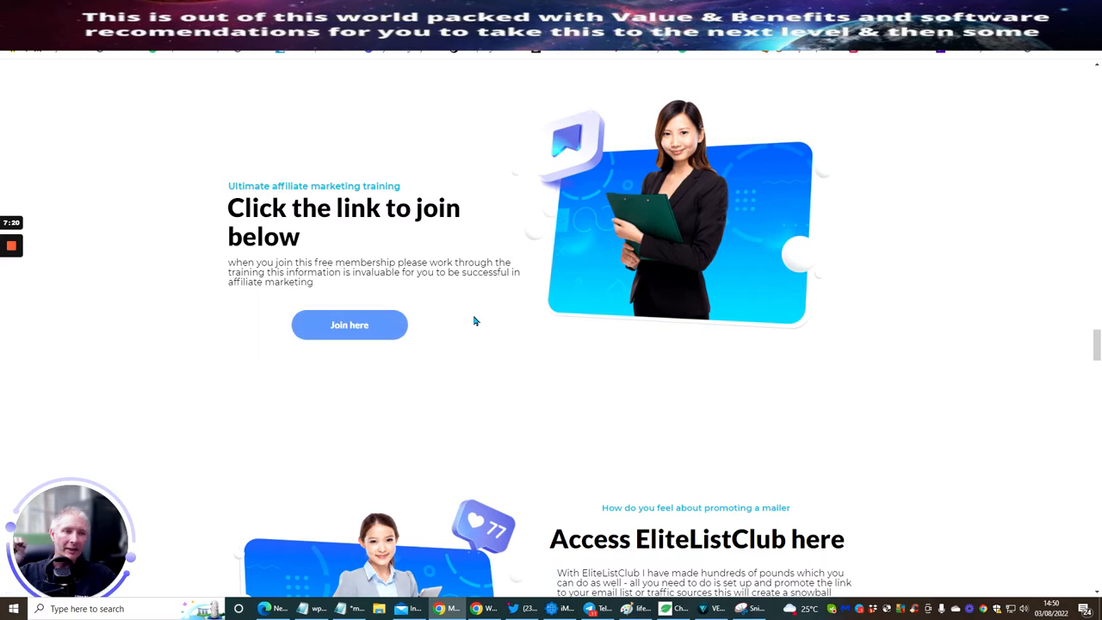
mouse_move(456, 331)
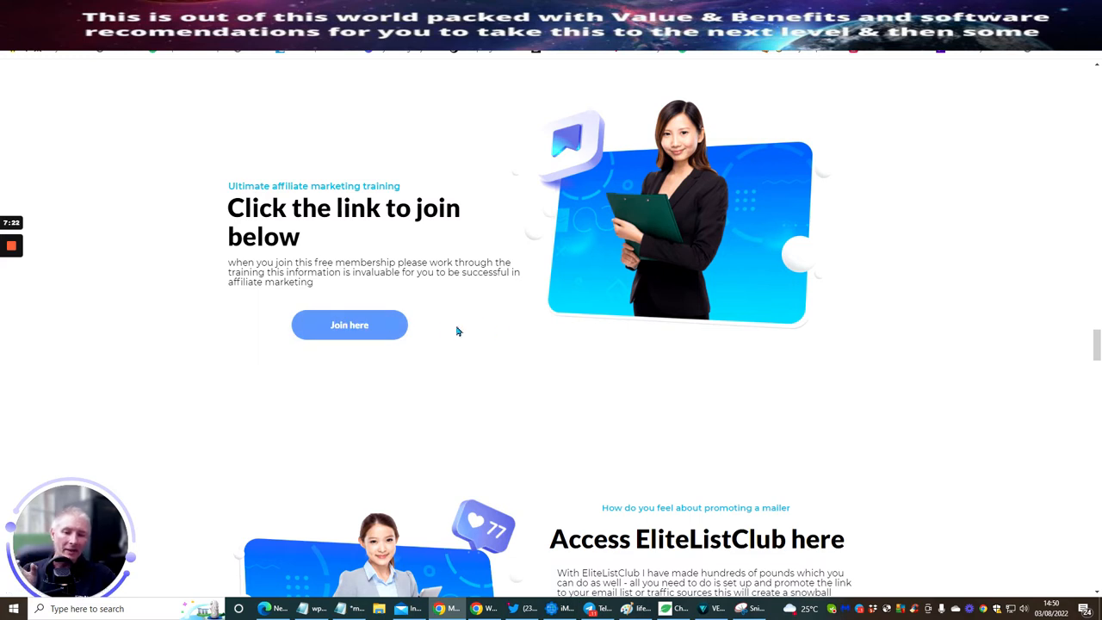
mouse_move(436, 302)
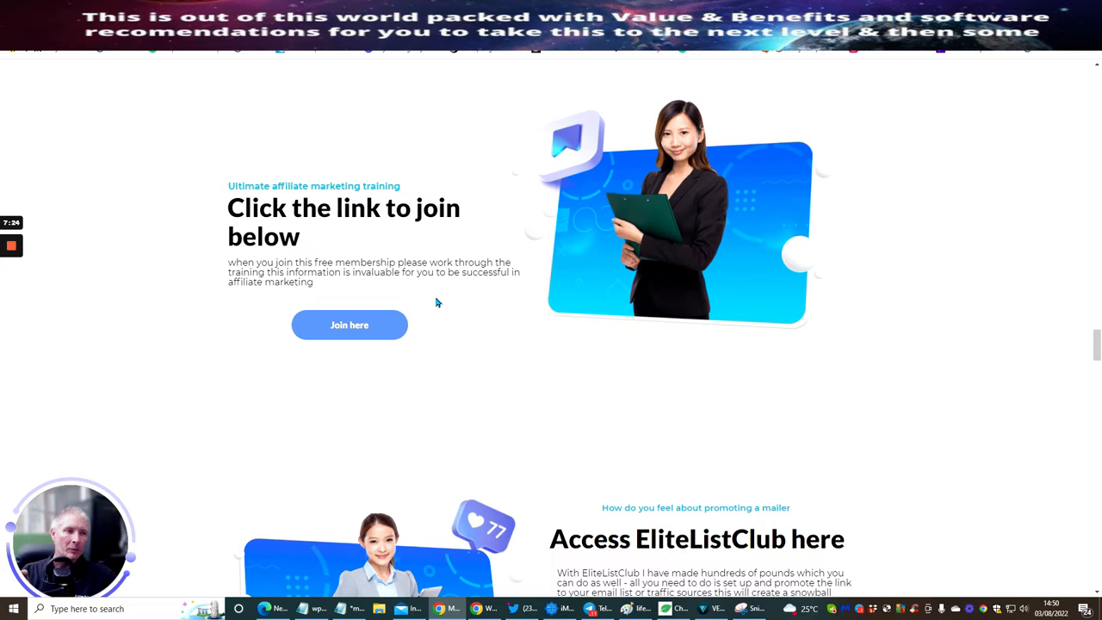
mouse_move(443, 317)
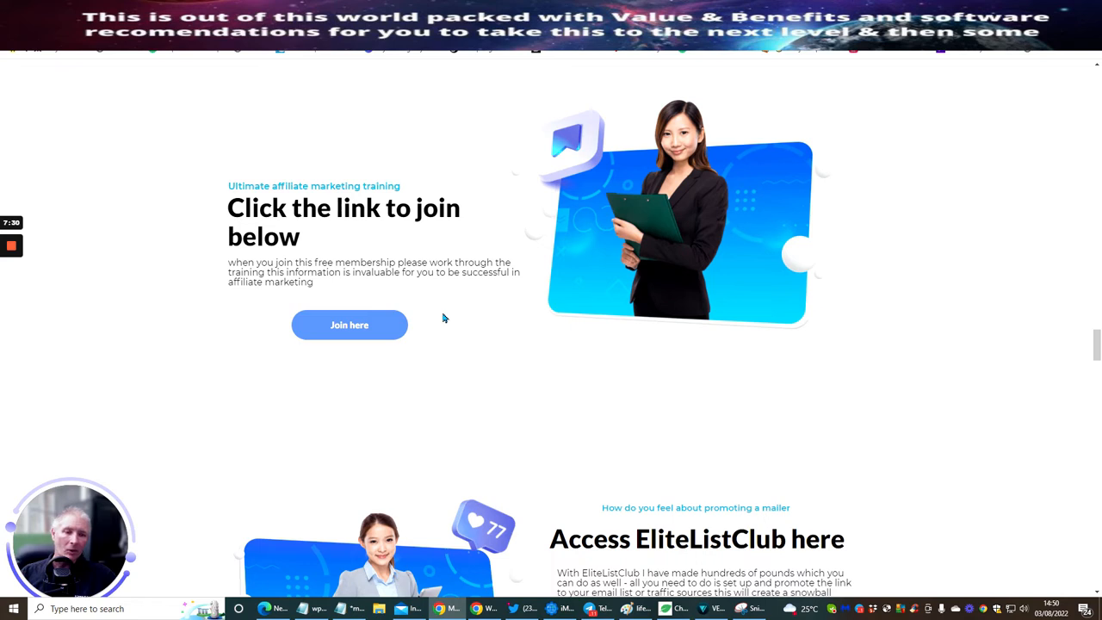
mouse_move(420, 198)
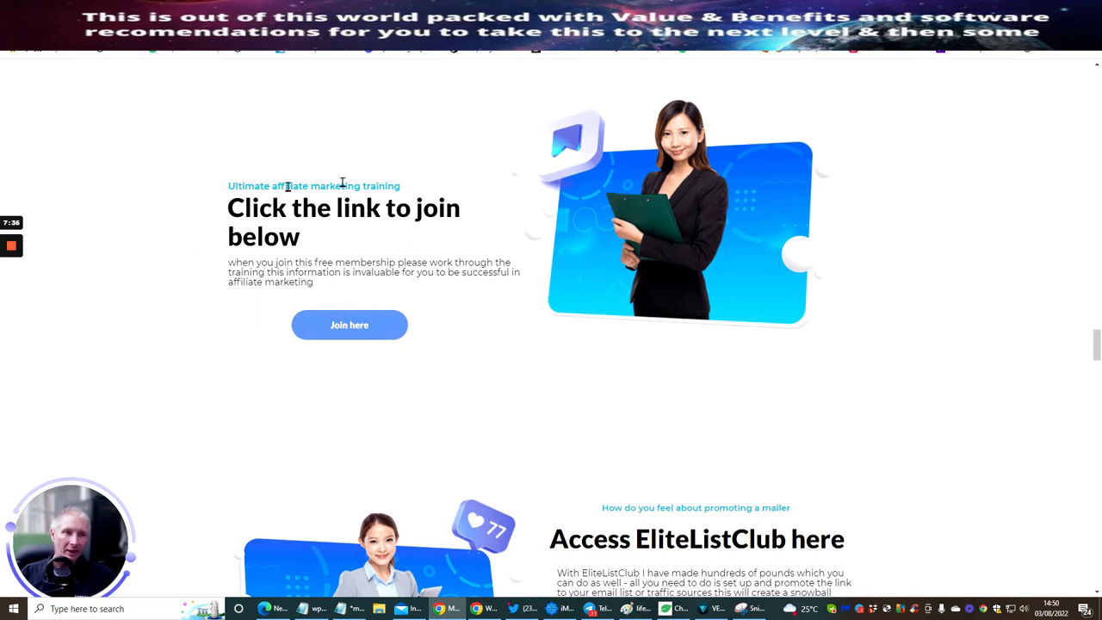
mouse_move(202, 202)
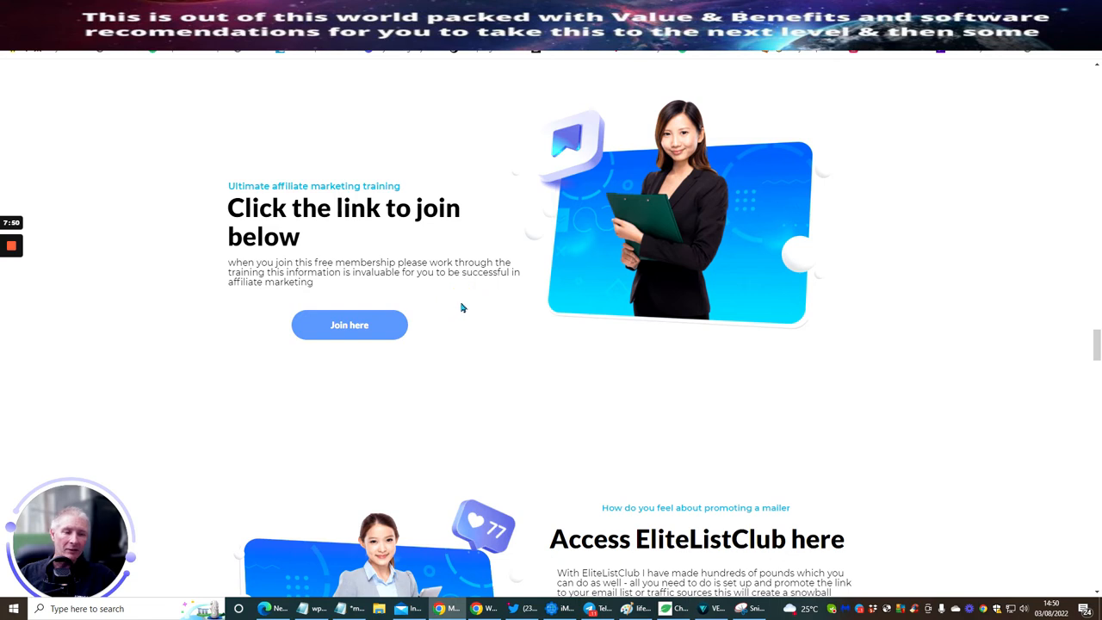
mouse_move(433, 330)
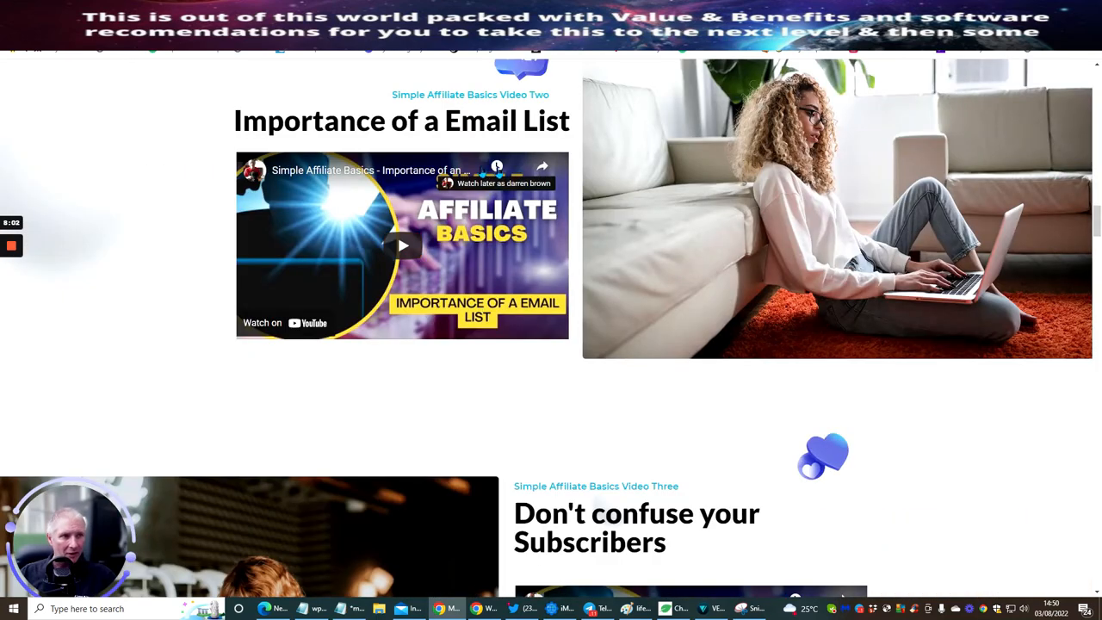
Scroll past the EliteListClub section toward the tutorial videos section
scroll("down", 3)
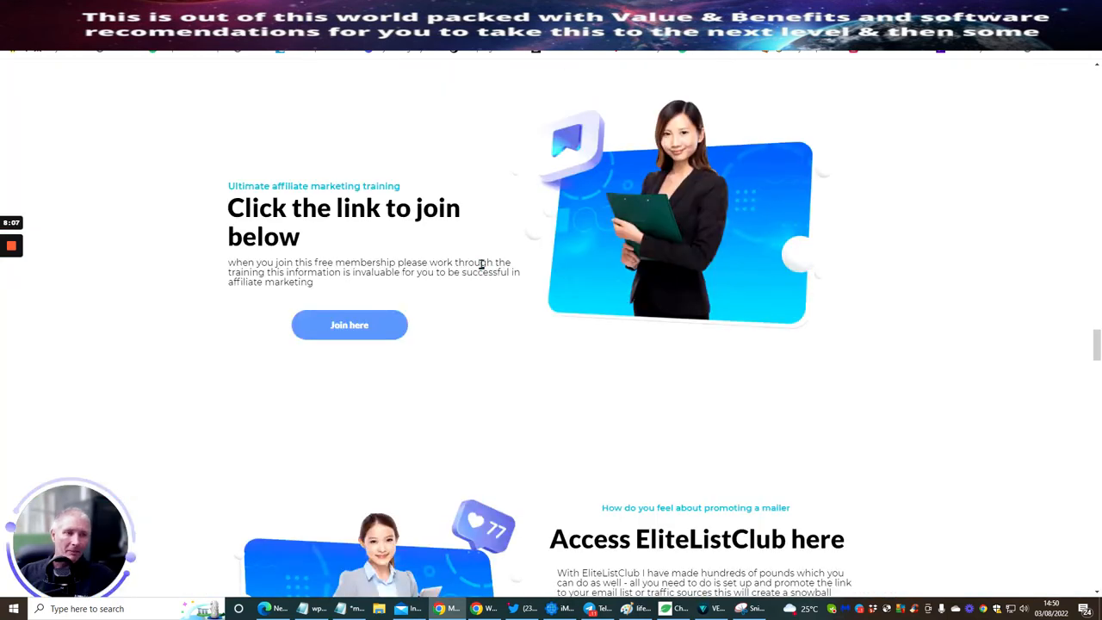
mouse_move(472, 204)
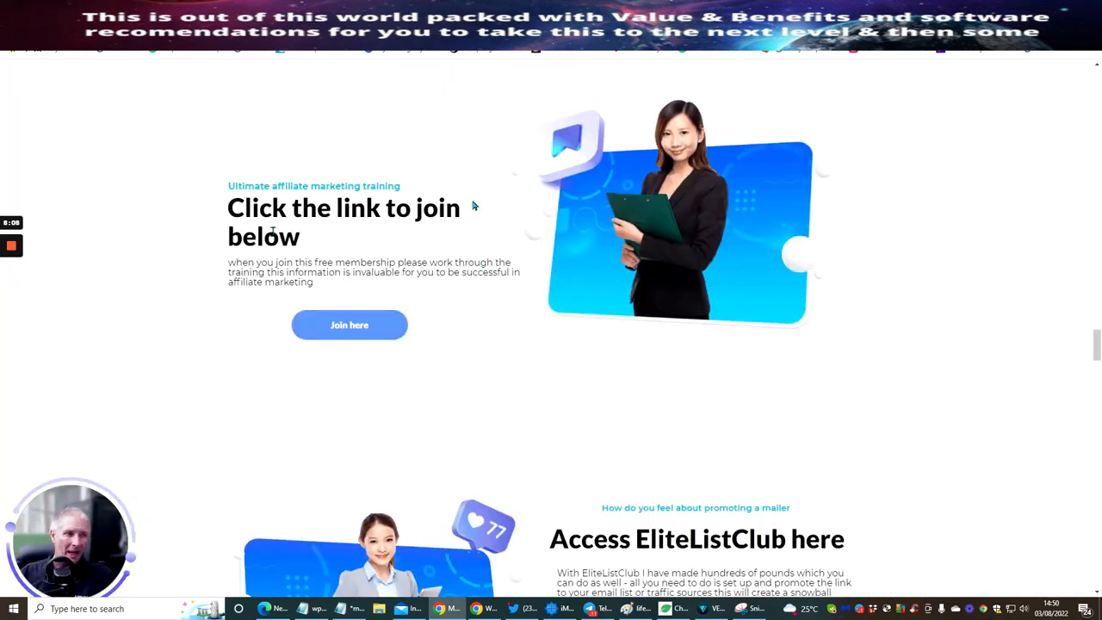
scroll("down", 3)
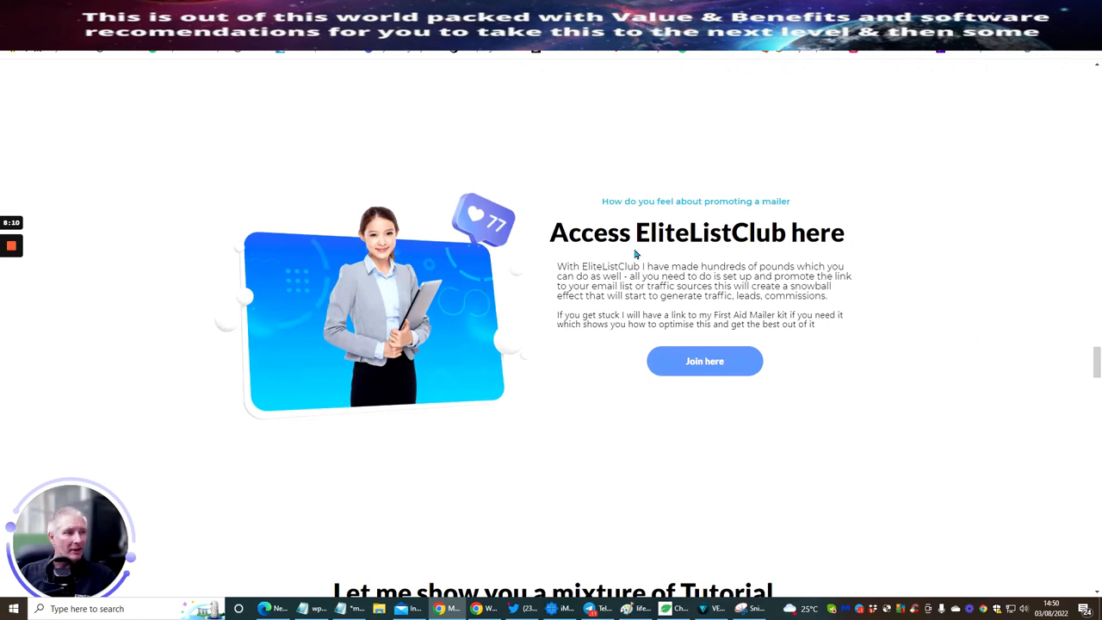
mouse_move(917, 224)
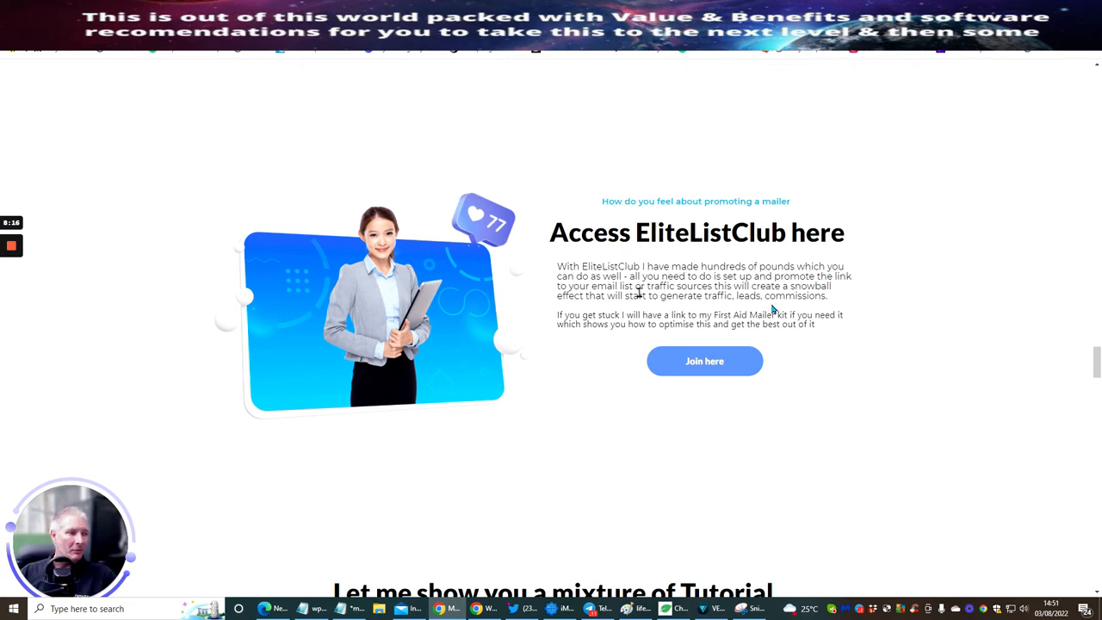
mouse_move(704, 361)
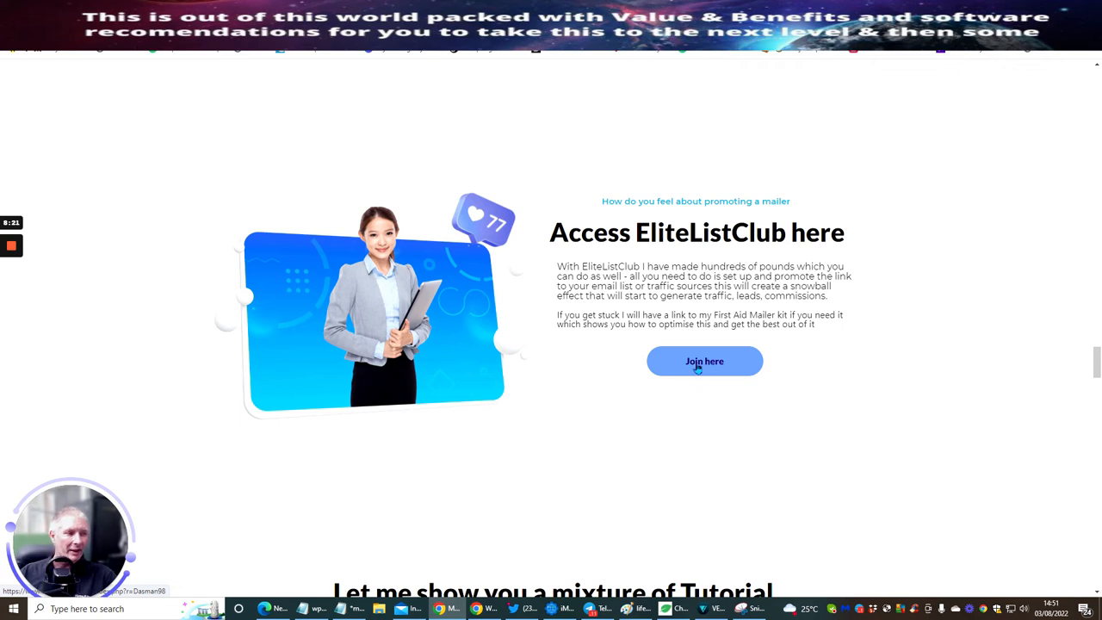
mouse_move(675, 411)
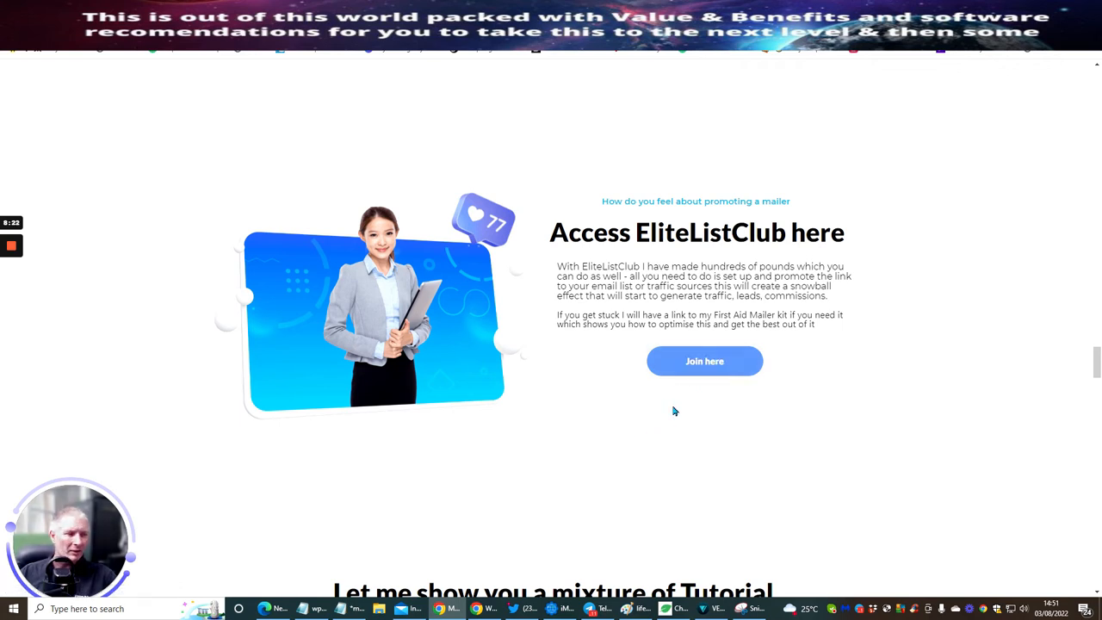
mouse_move(682, 447)
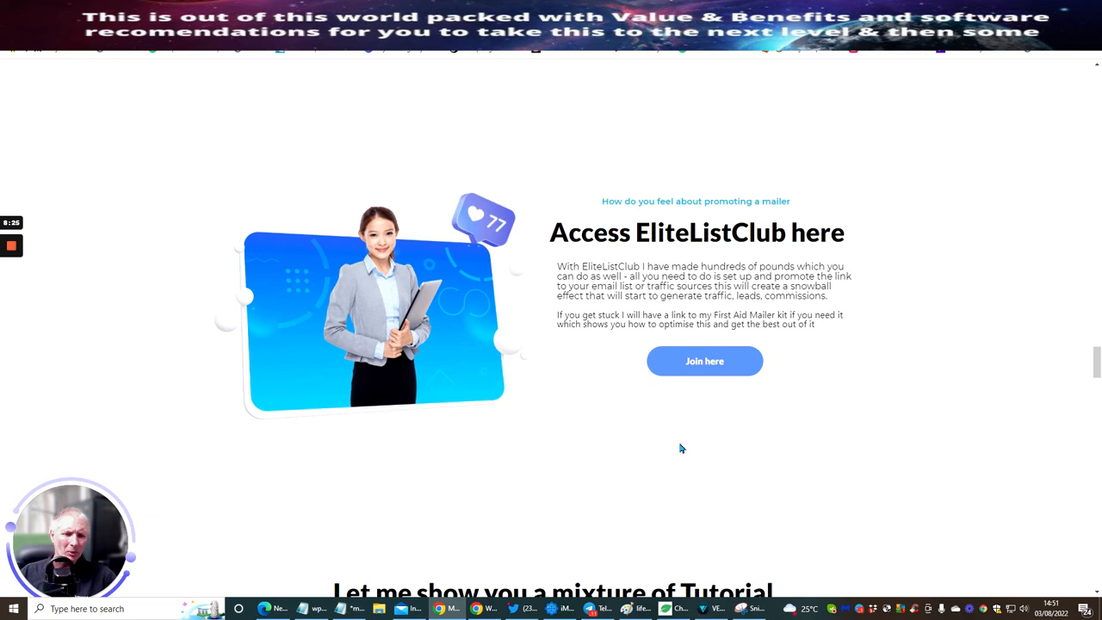
mouse_move(669, 471)
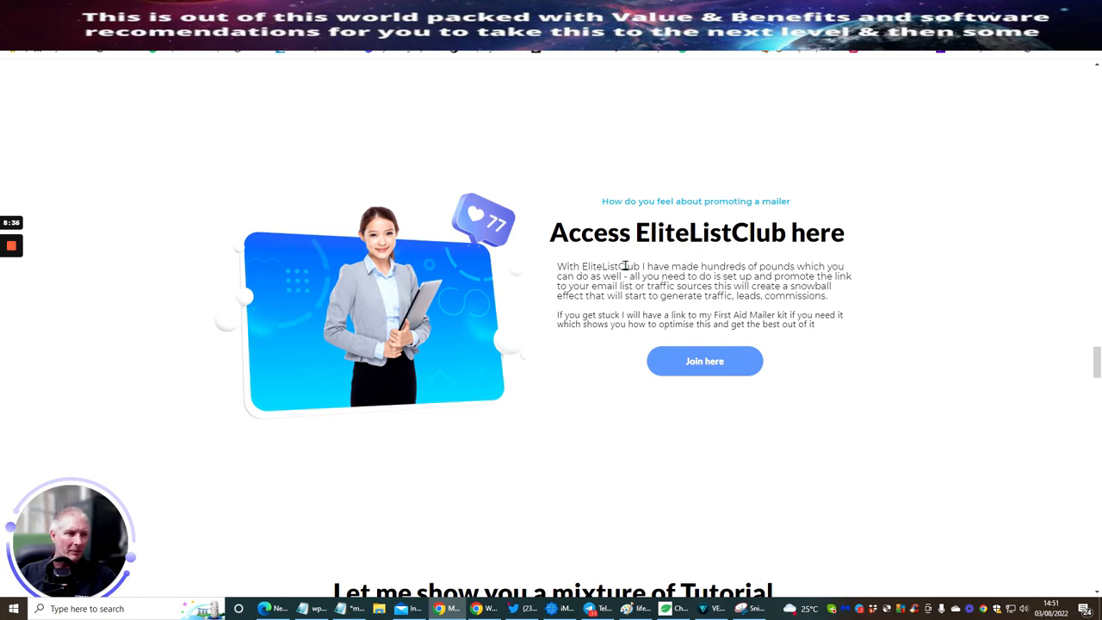
mouse_move(641, 322)
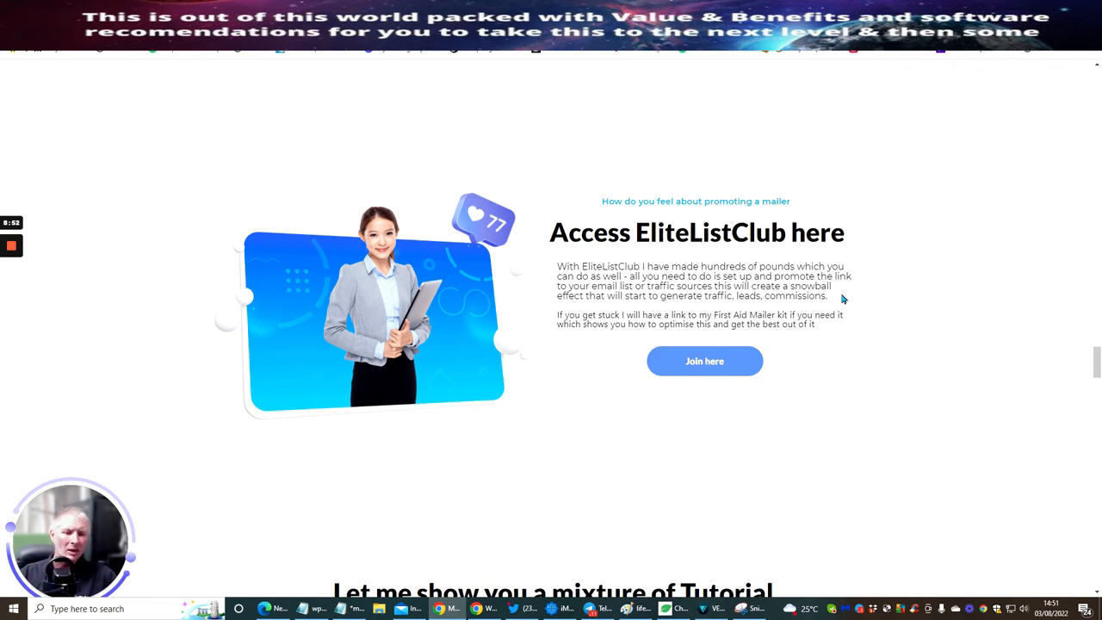
mouse_move(867, 309)
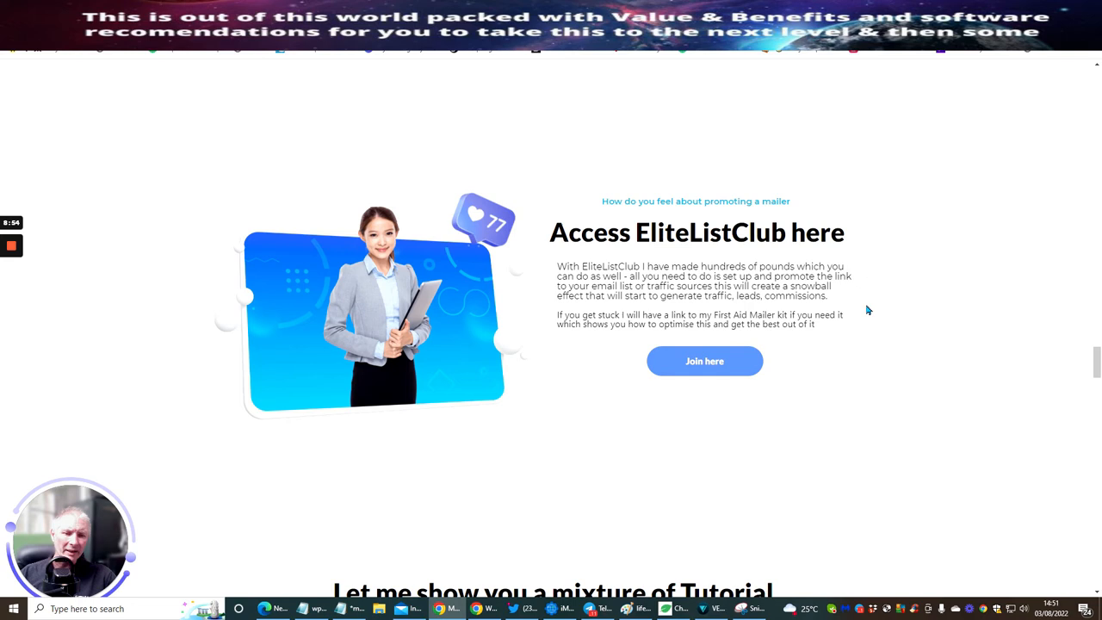
mouse_move(824, 323)
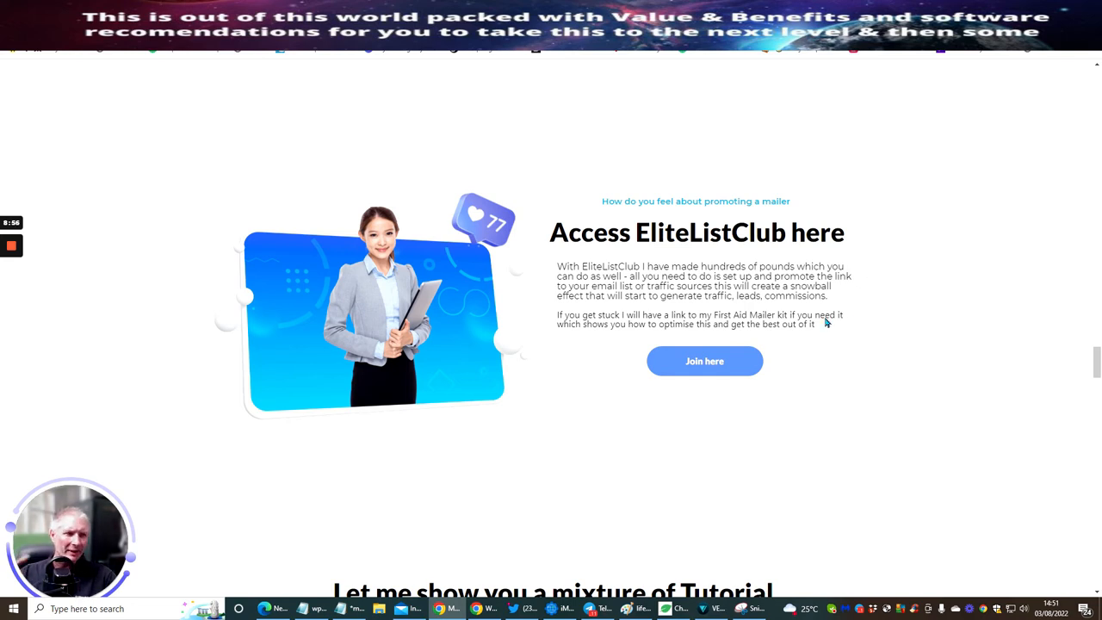
mouse_move(893, 290)
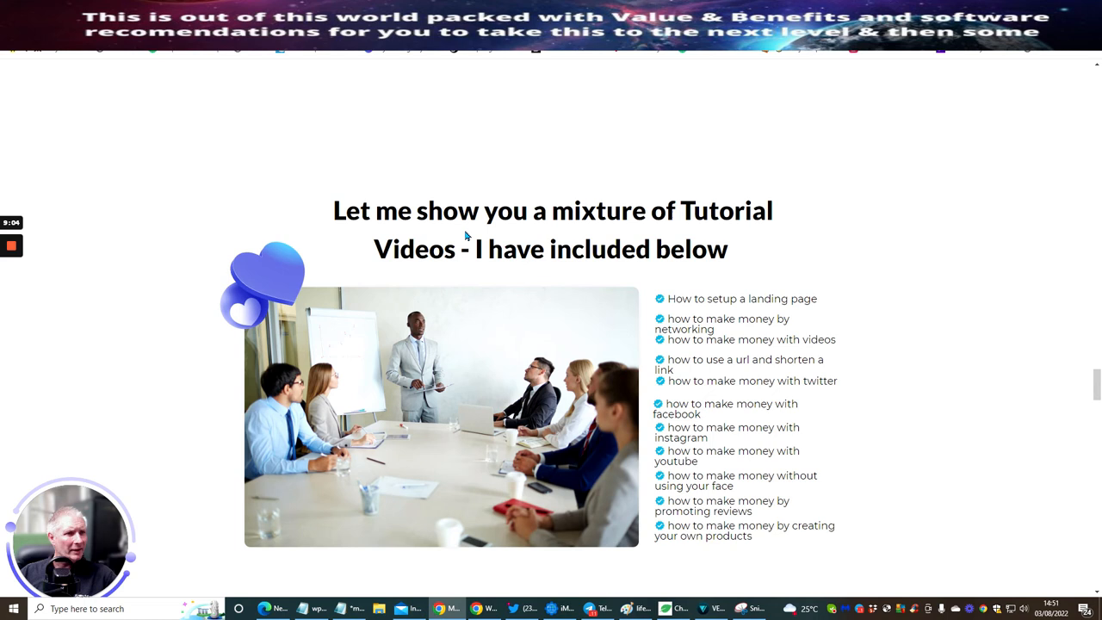
mouse_move(512, 262)
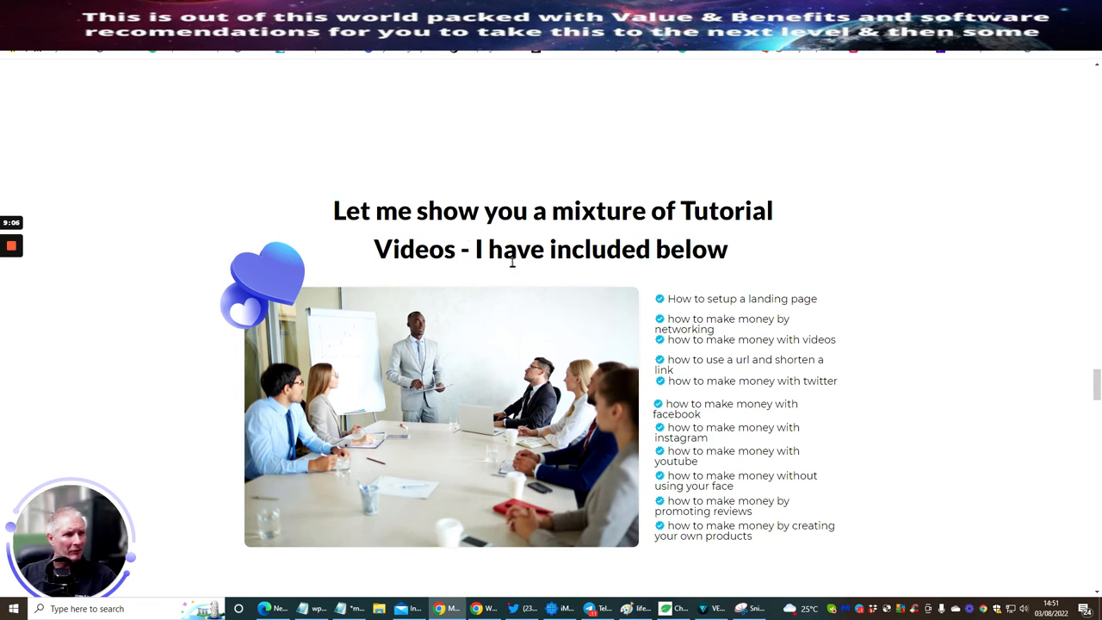
Scroll down to the multiple traffic sources video and the 10 Secret System banner
scroll("down", 3)
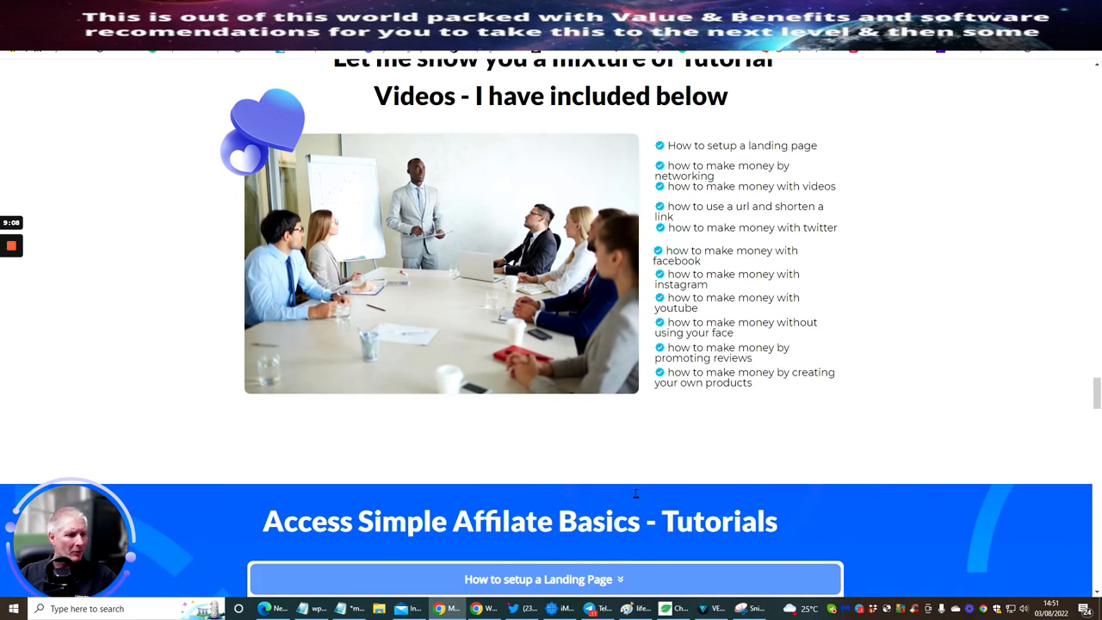
scroll("down", 3)
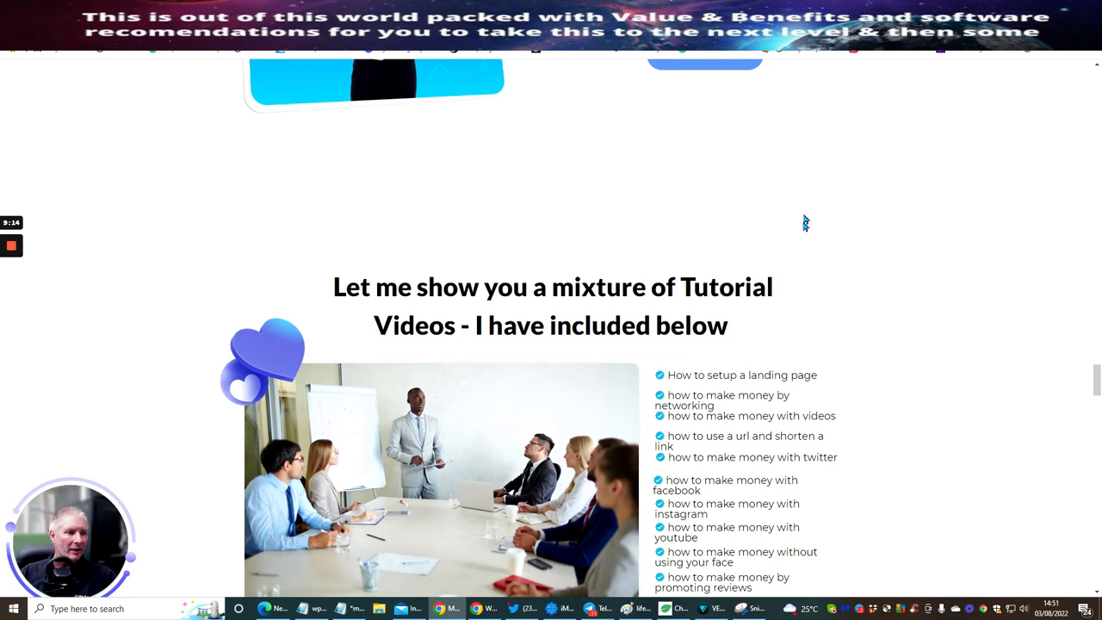
scroll("down", 3)
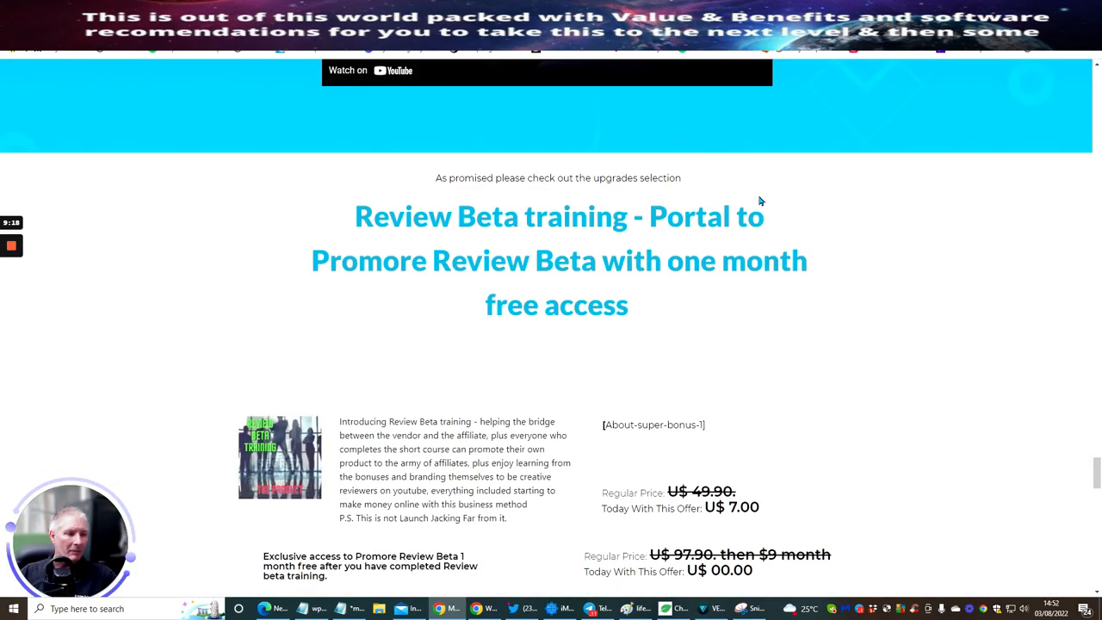
scroll("down", 3)
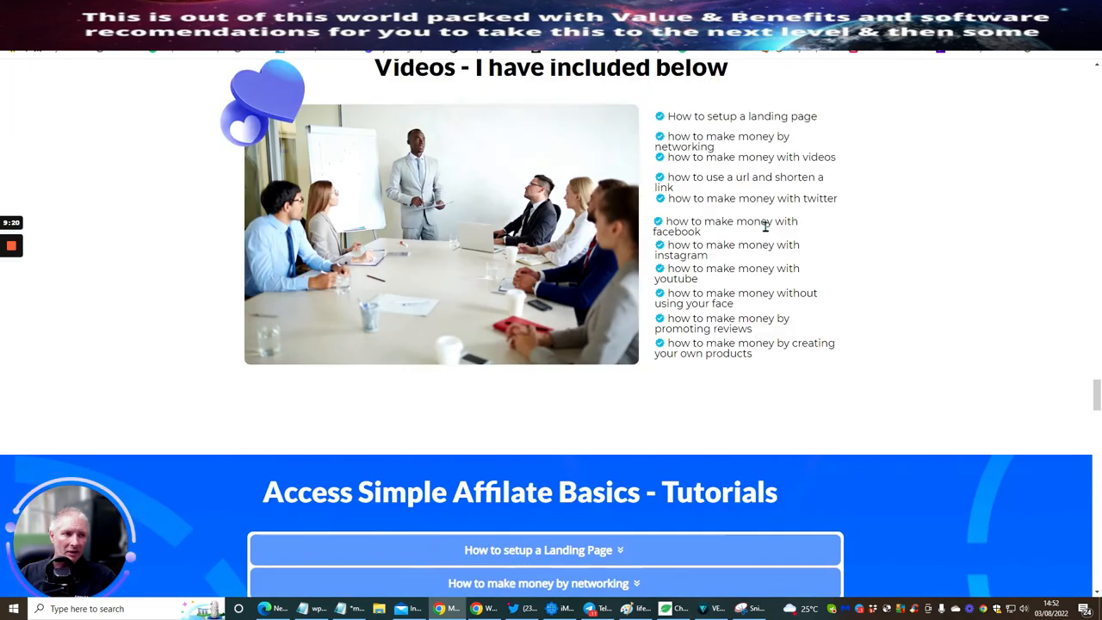
scroll("down", 3)
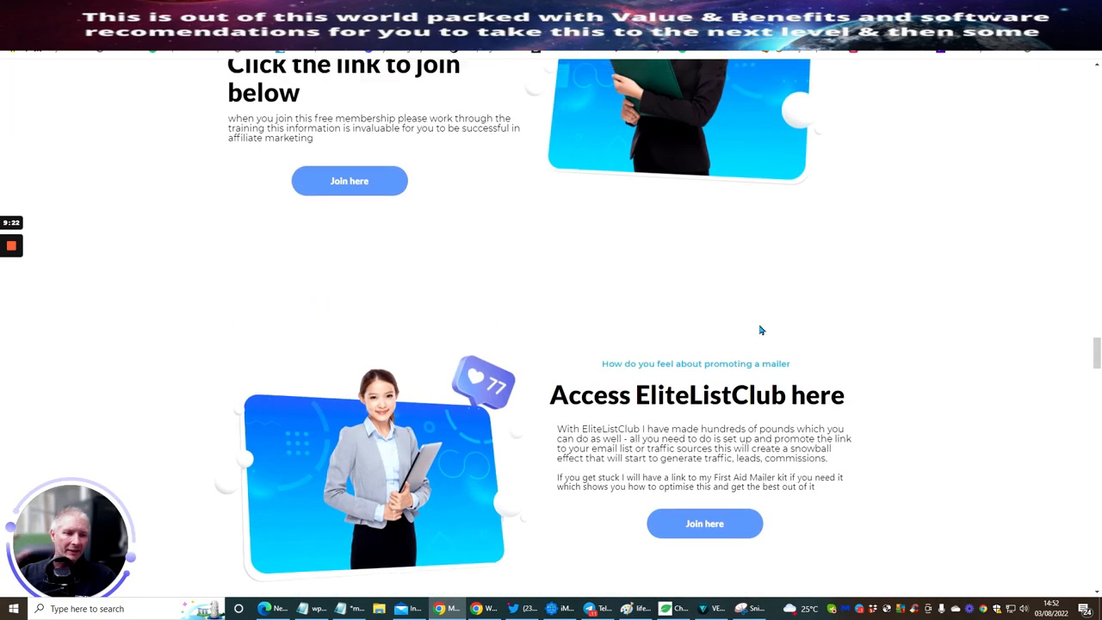
scroll("down", 3)
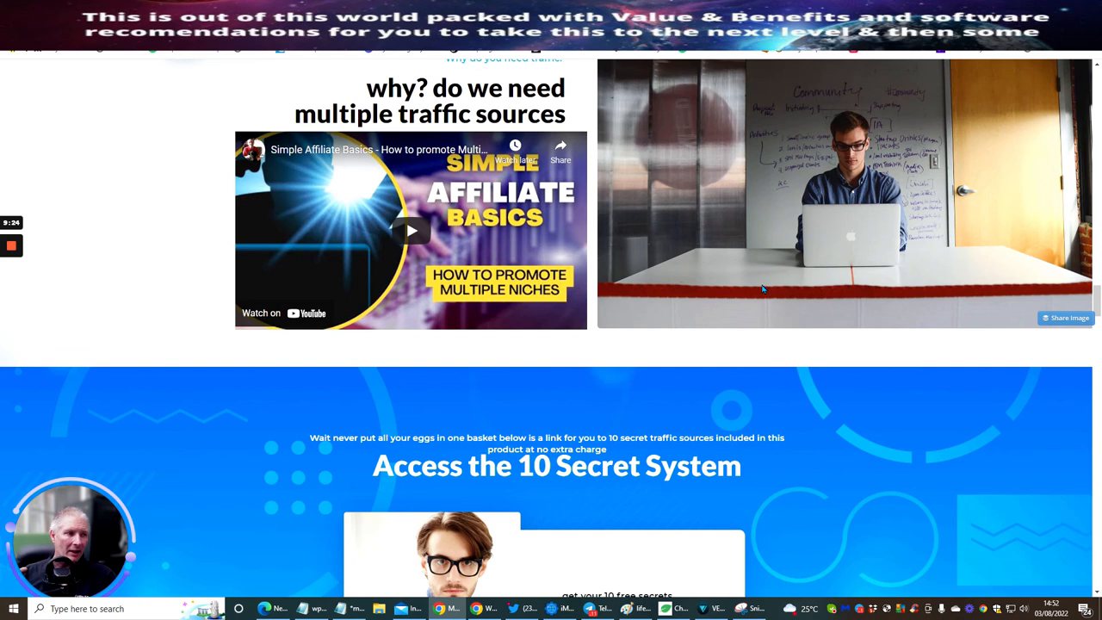
scroll("down", 3)
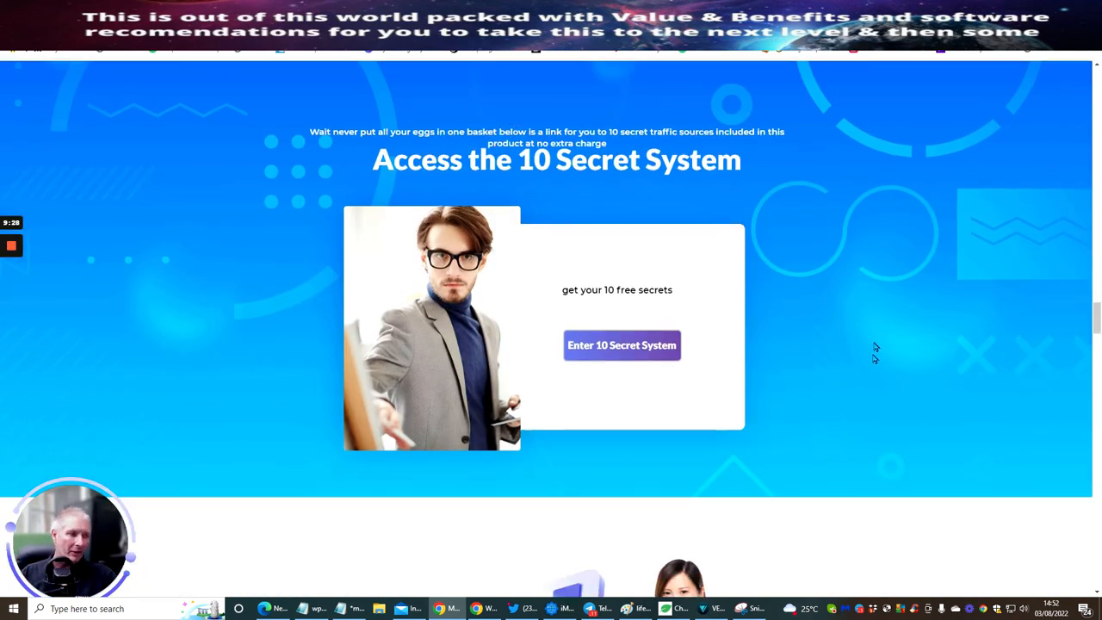
mouse_move(835, 374)
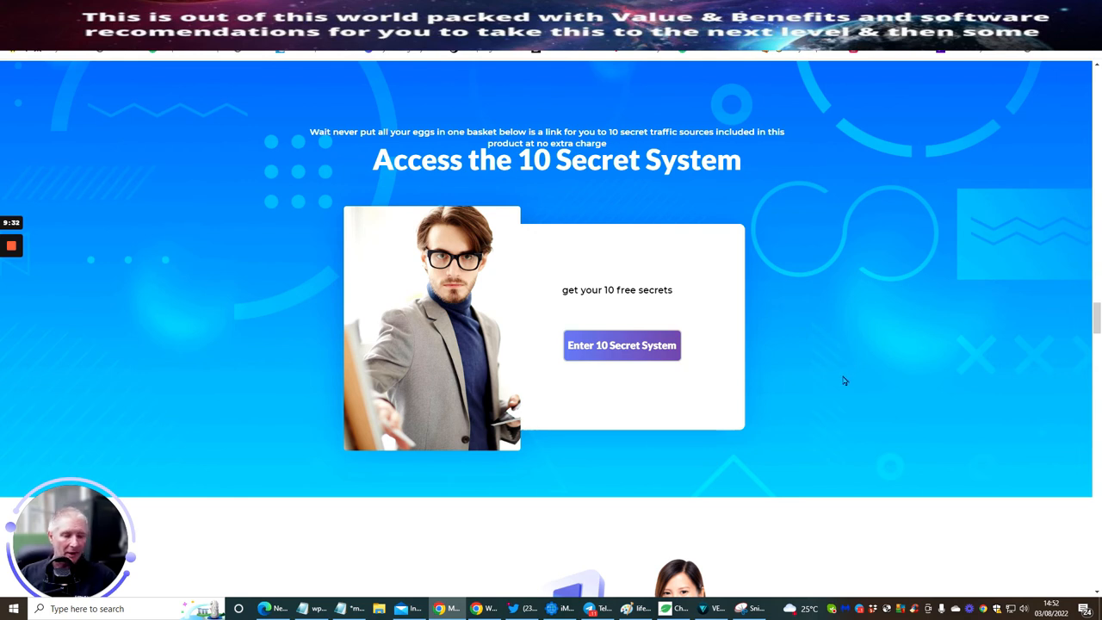
mouse_move(892, 363)
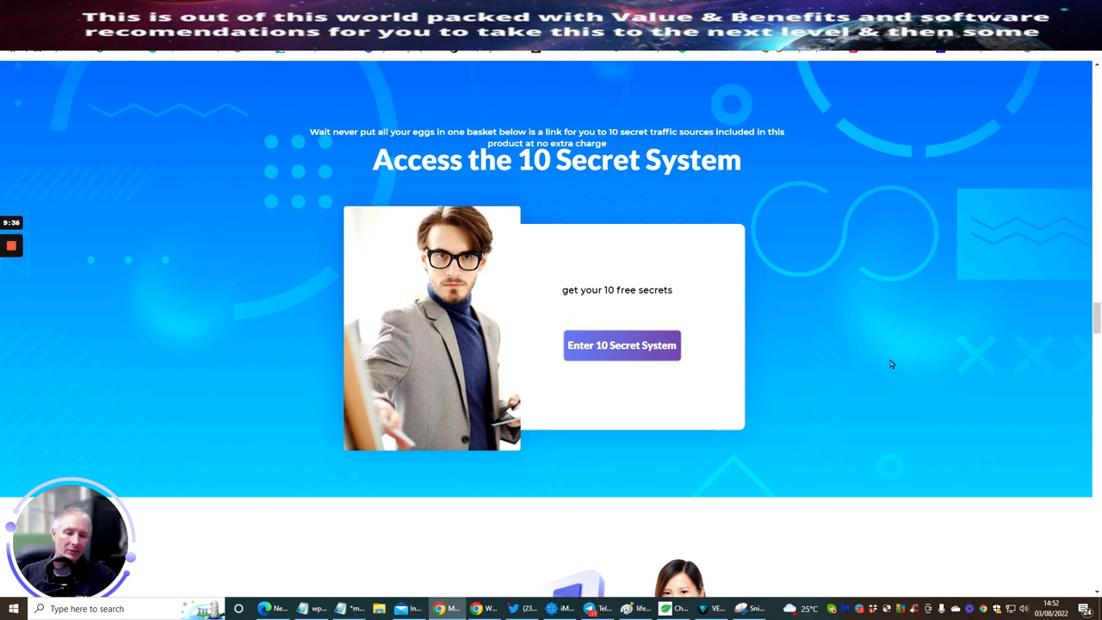
mouse_move(880, 352)
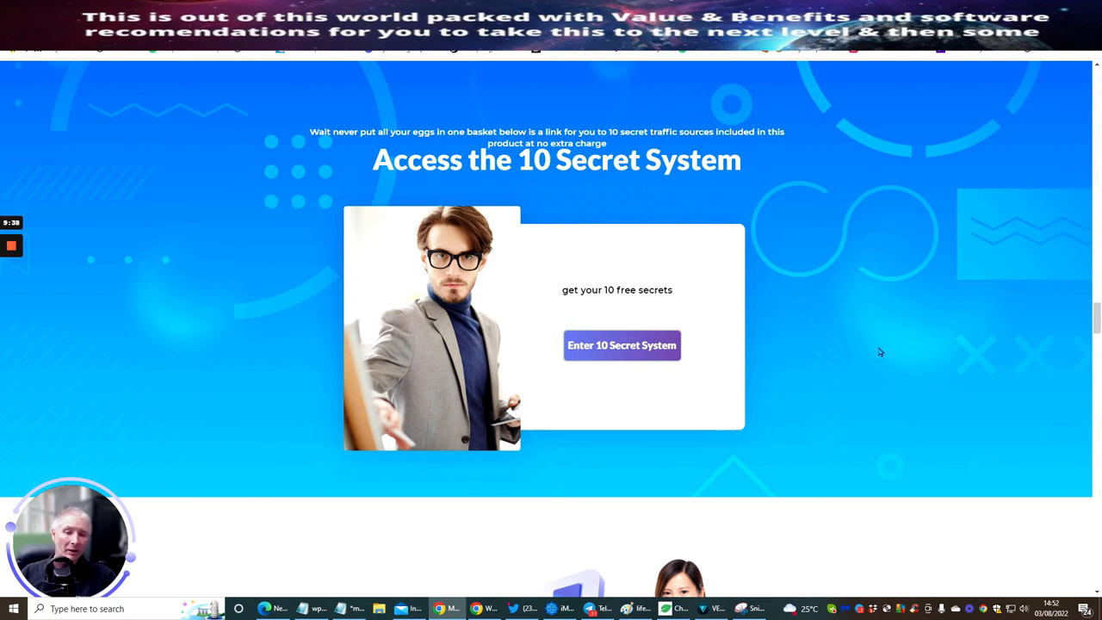
mouse_move(871, 348)
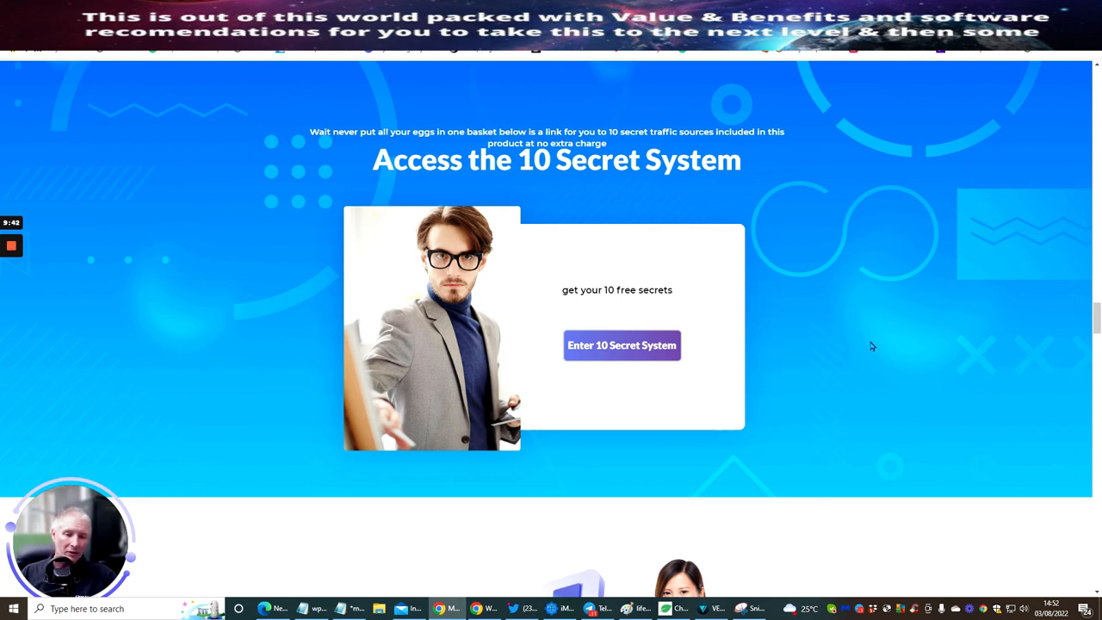
mouse_move(876, 348)
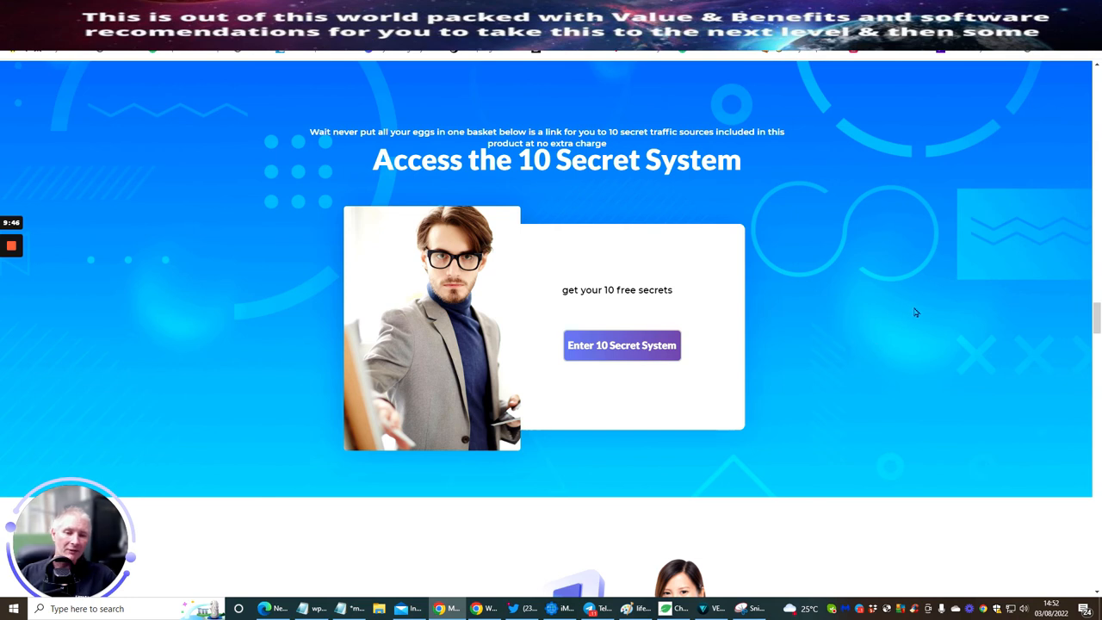
mouse_move(768, 220)
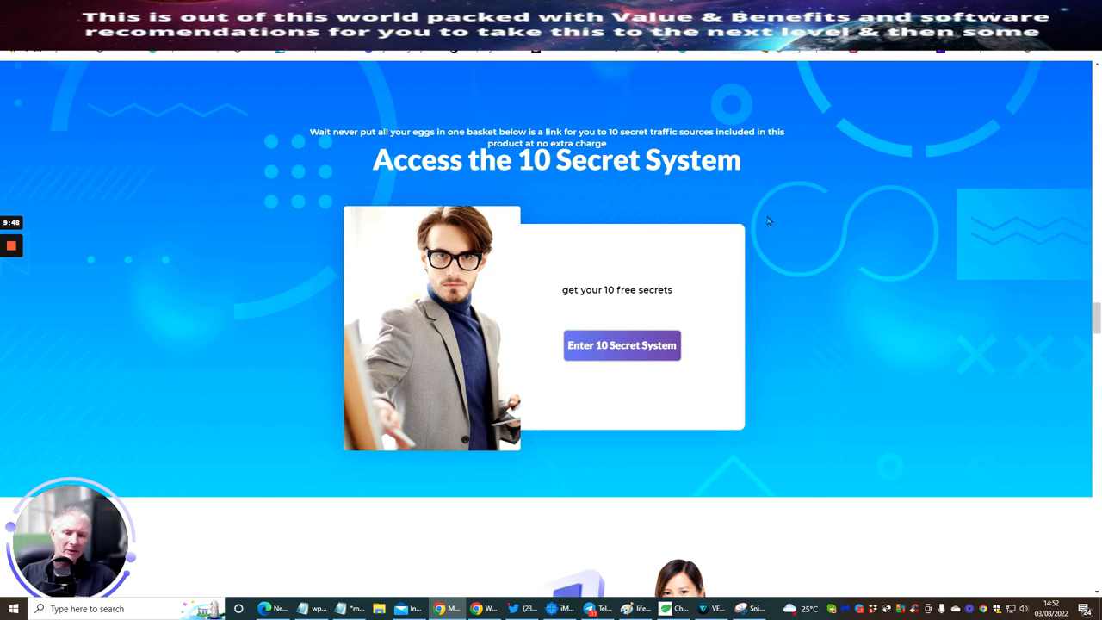
mouse_move(794, 210)
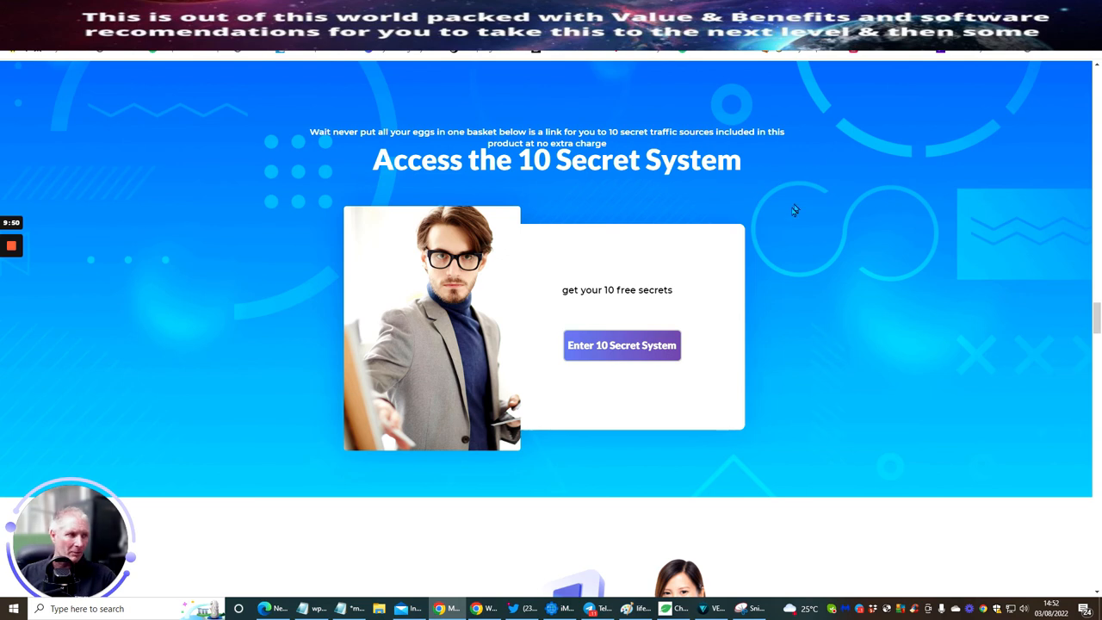
mouse_move(818, 335)
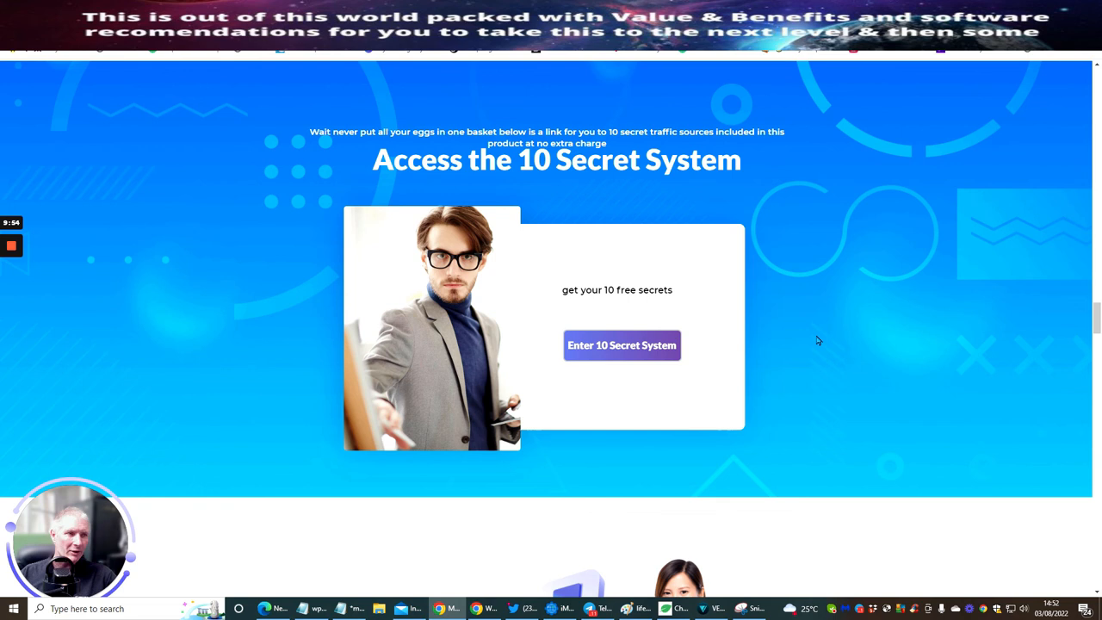
mouse_move(815, 335)
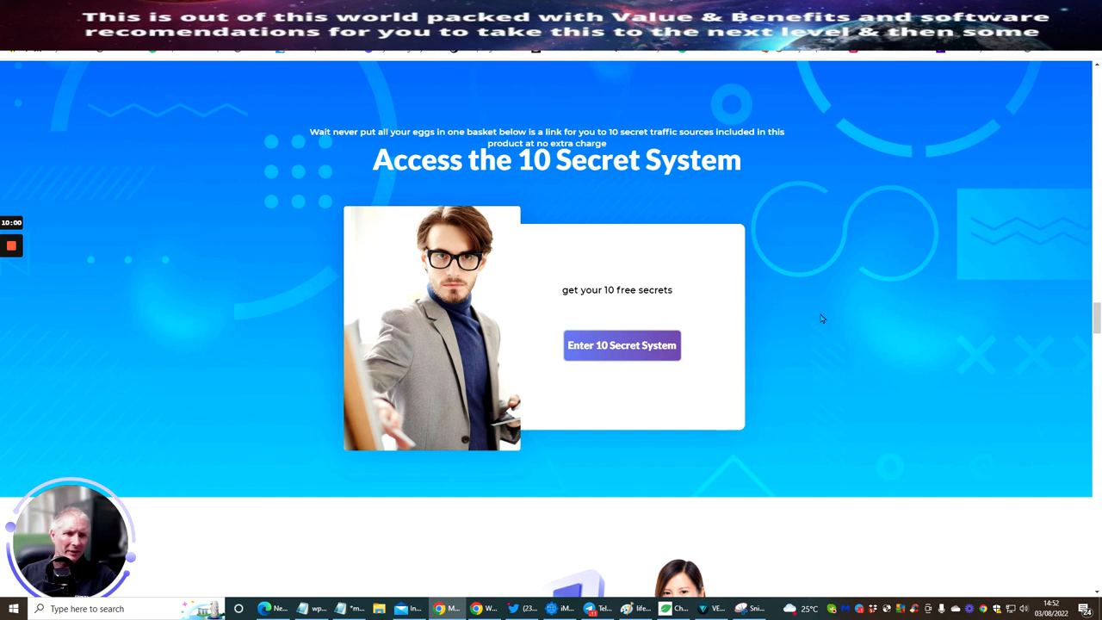
mouse_move(792, 295)
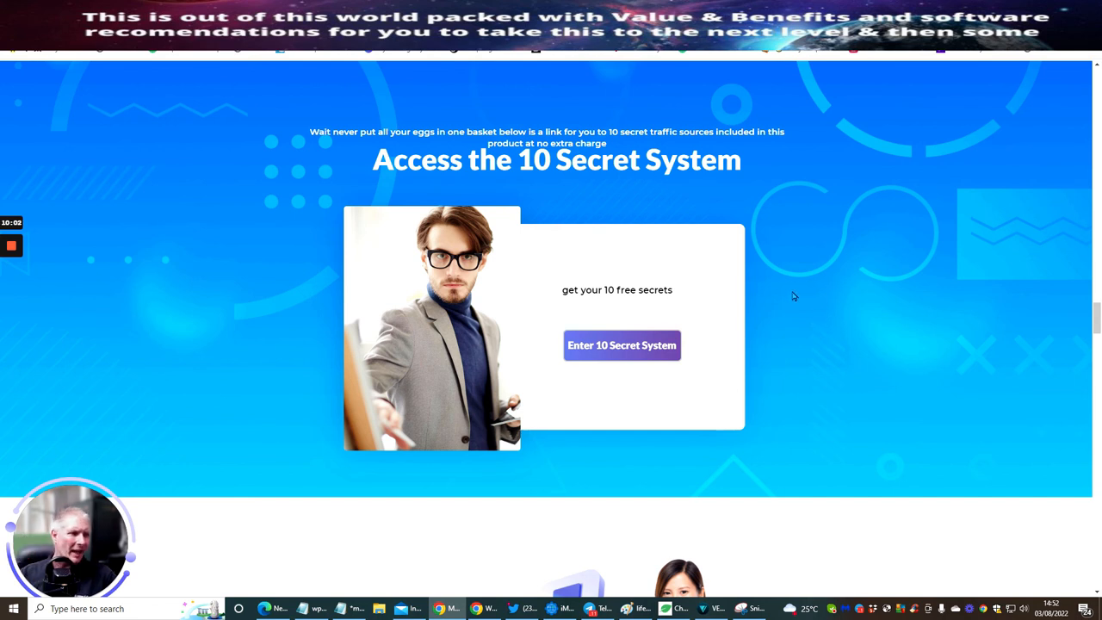
scroll("down", 3)
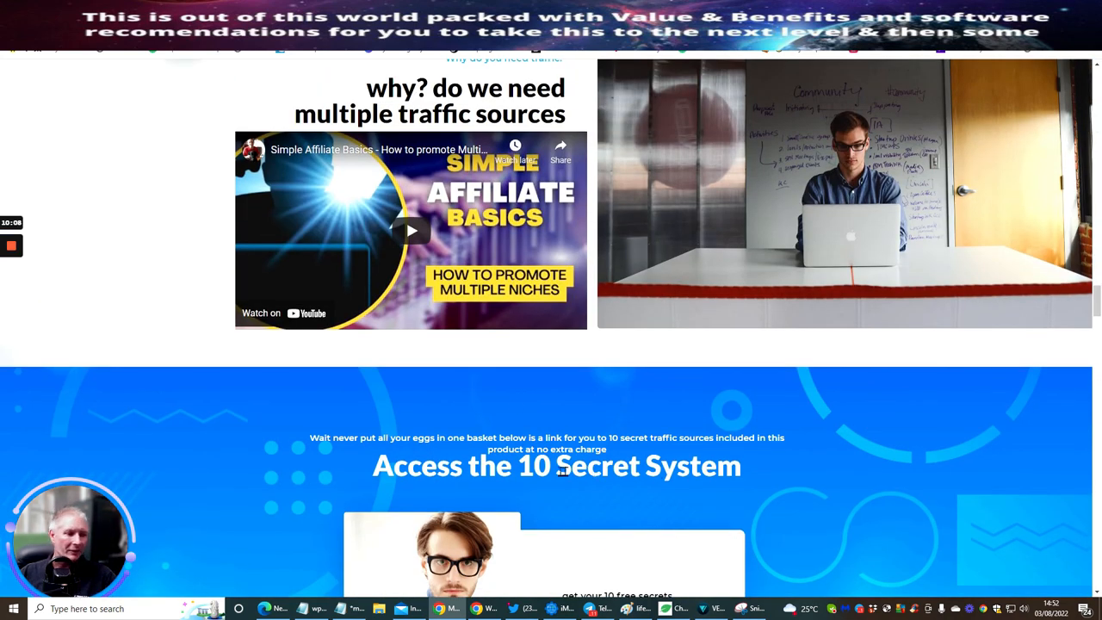
scroll("down", 3)
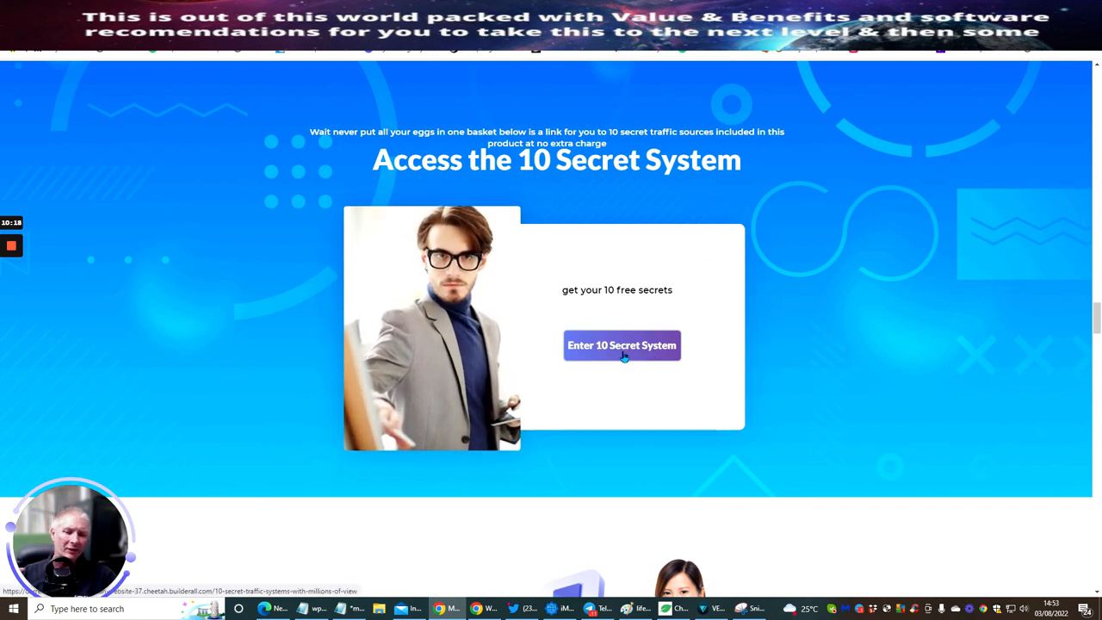
mouse_move(594, 301)
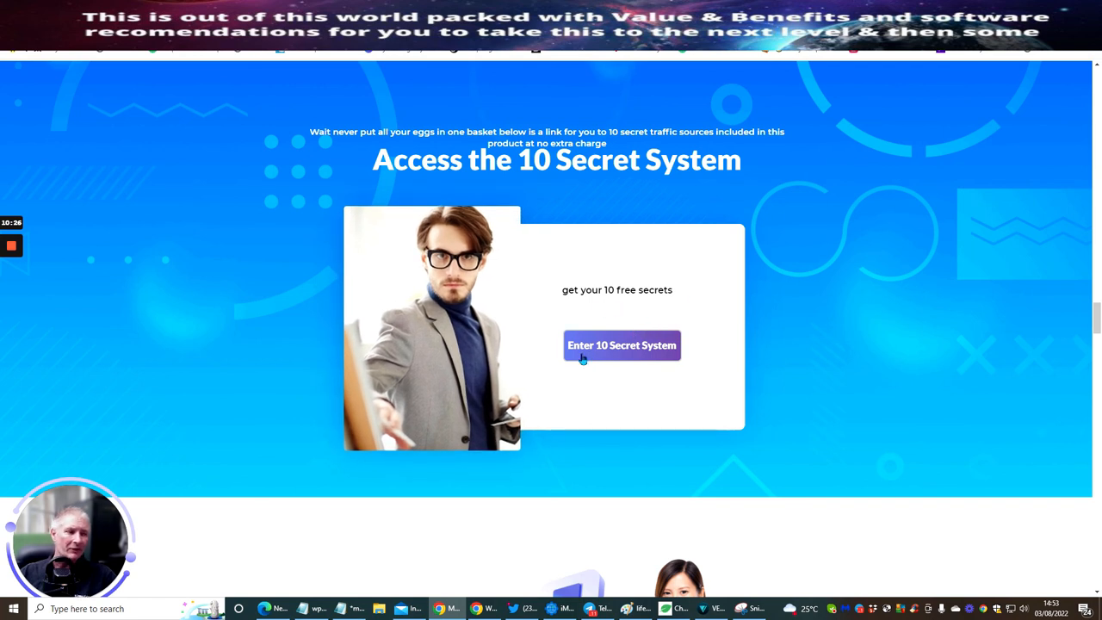
mouse_move(625, 367)
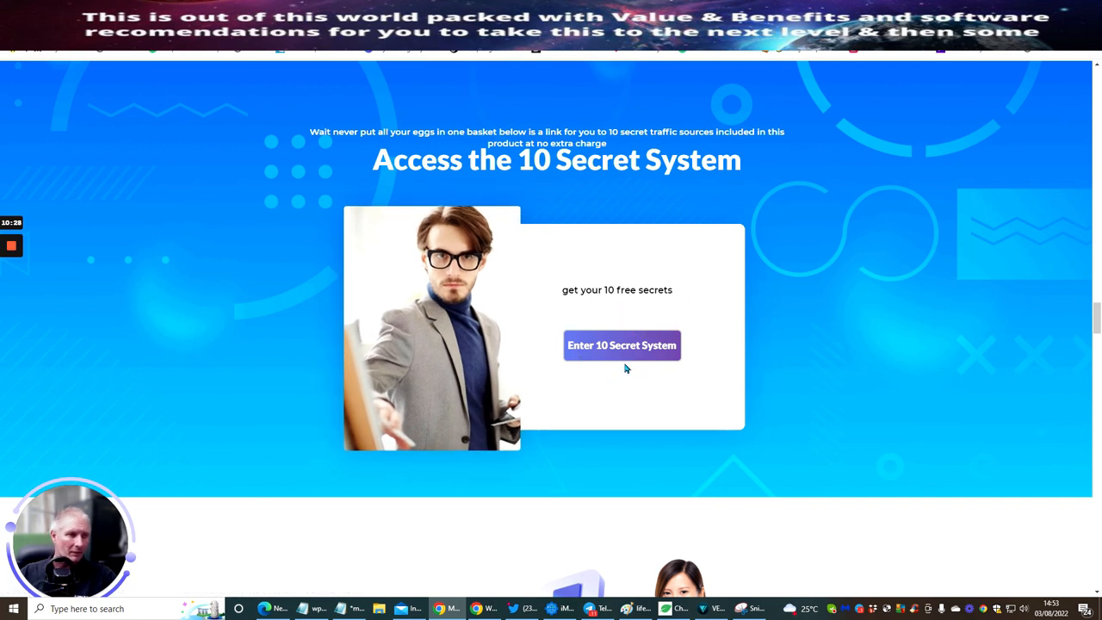